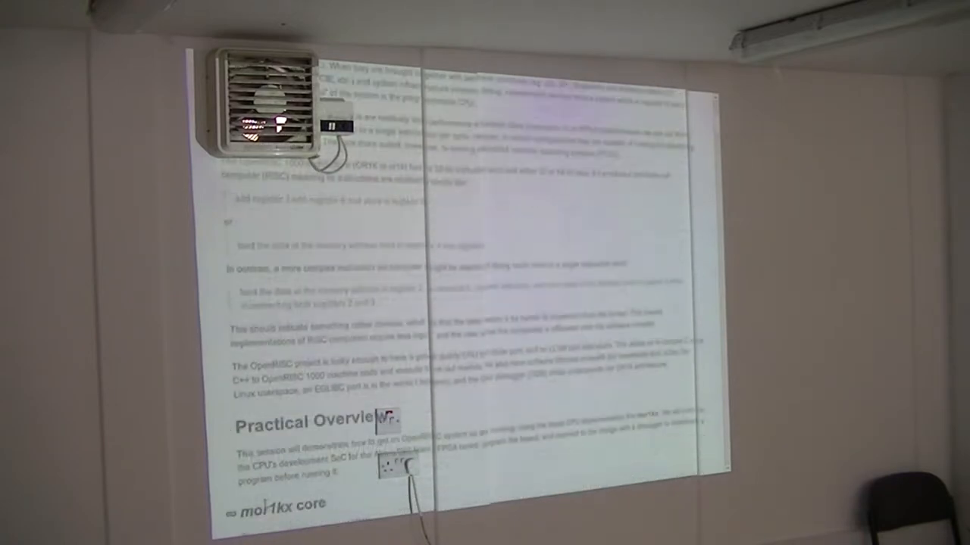
Scroll the workshop wiki page down to the toolchain build commands section
scroll("down", 3)
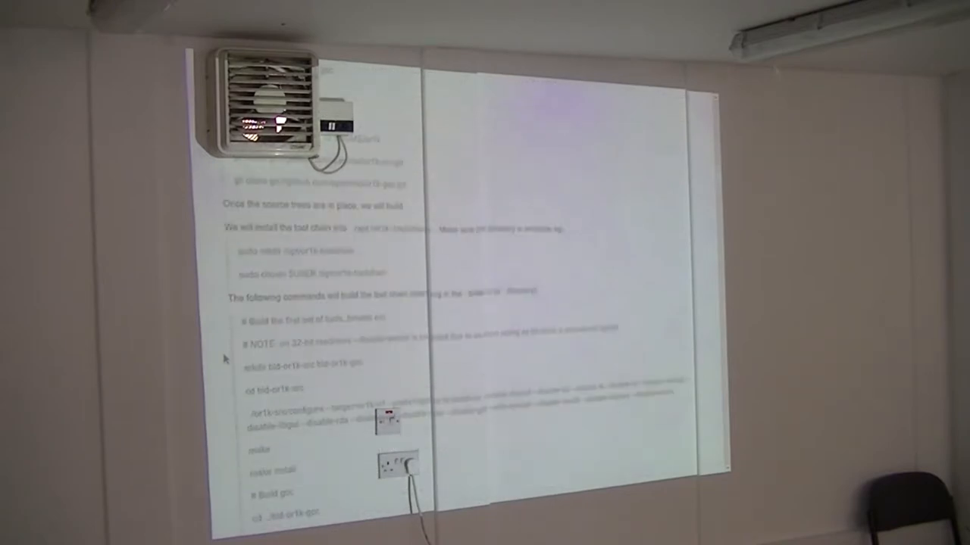
scroll("down", 3)
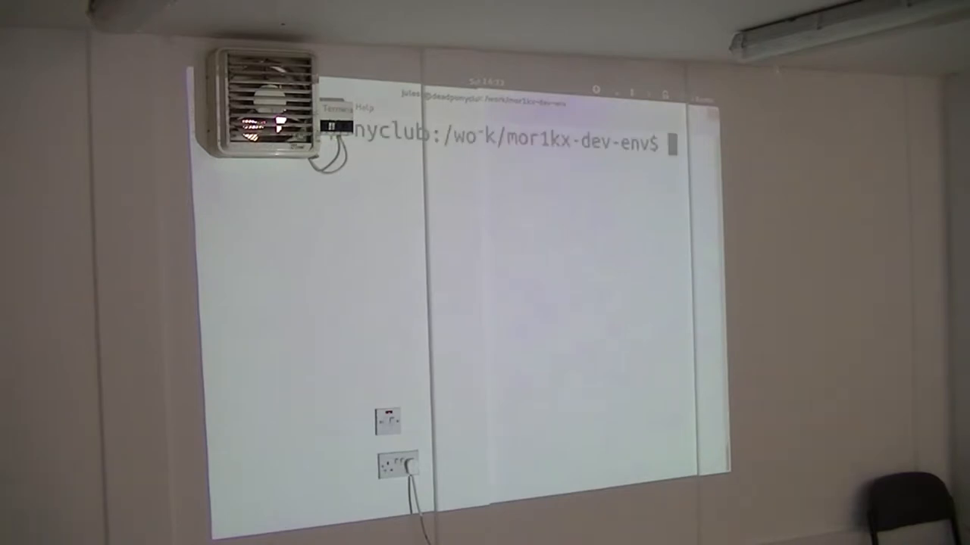
List the work directory, then move into boards/generic to see the mor1kx variants
type("ls")
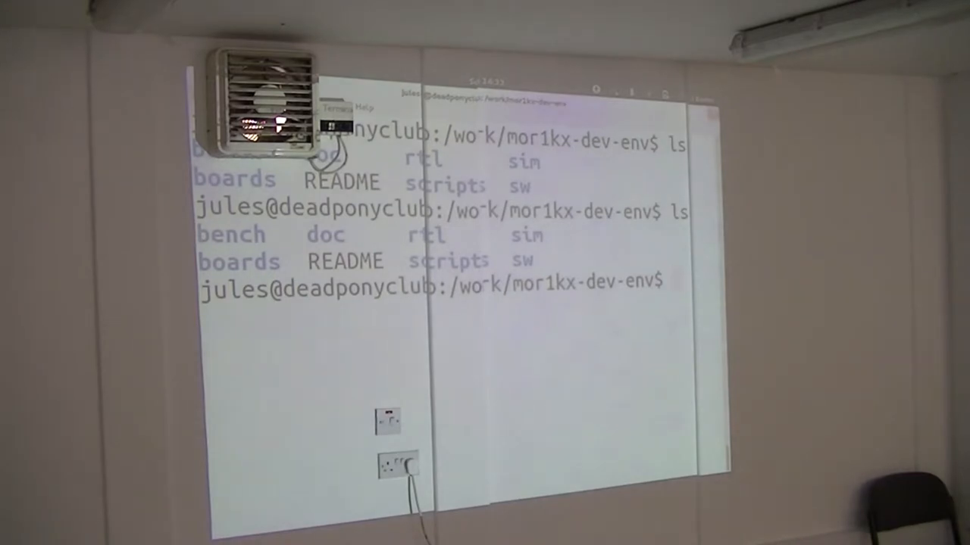
type("cd boards/")
type("cd generic/")
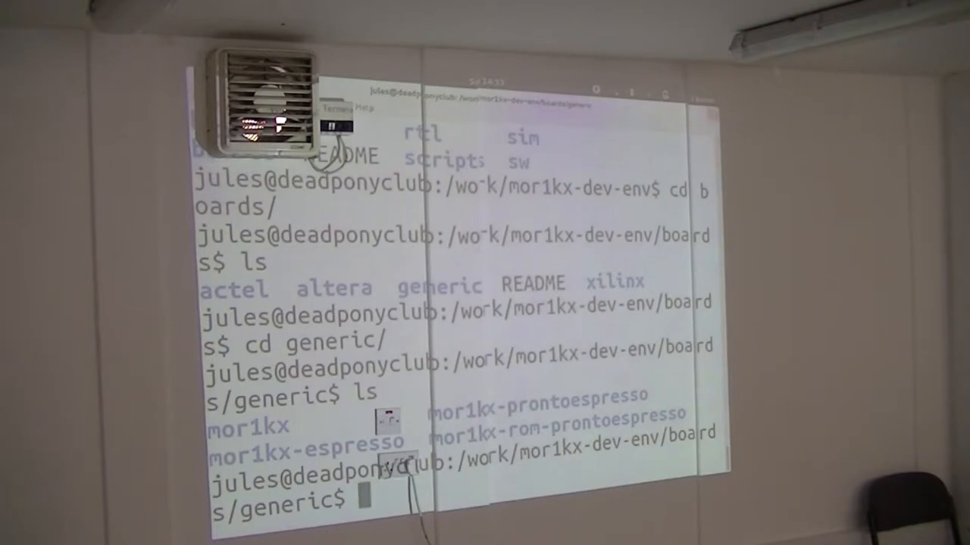
Enter mor1kx-prontoespresso and list its bench, Makefile.inc, rtl, sim and sw entries
type("cd mor1kx-prontoespresso/")
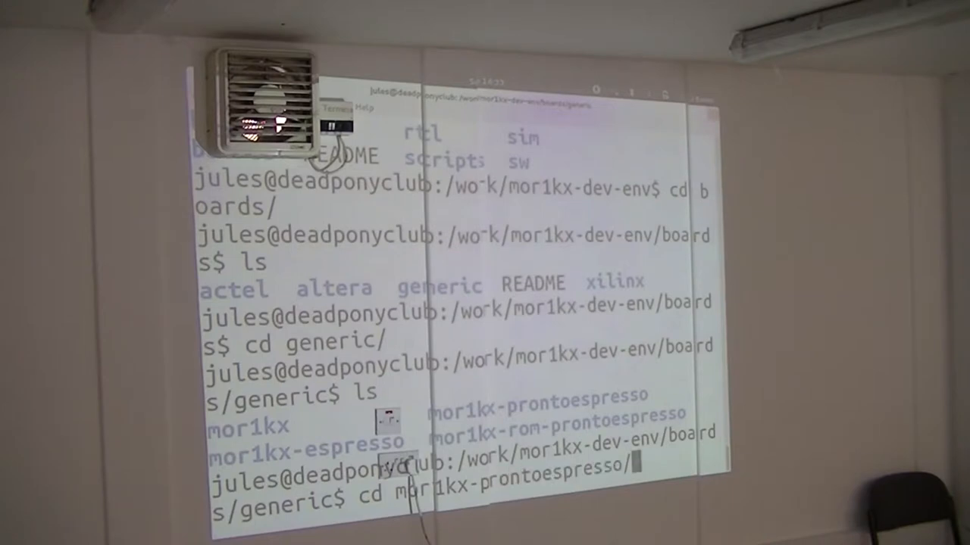
key("Return")
type("l")
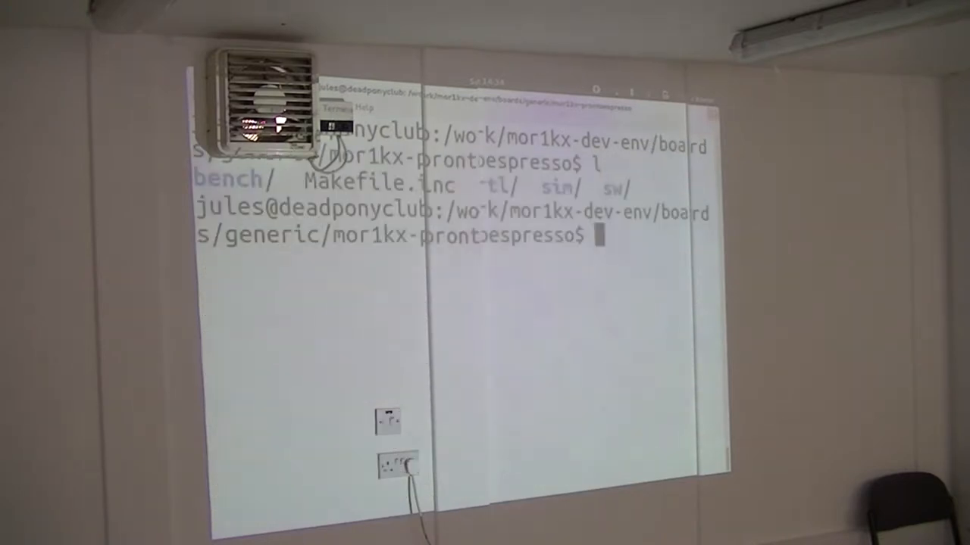
type("cd")
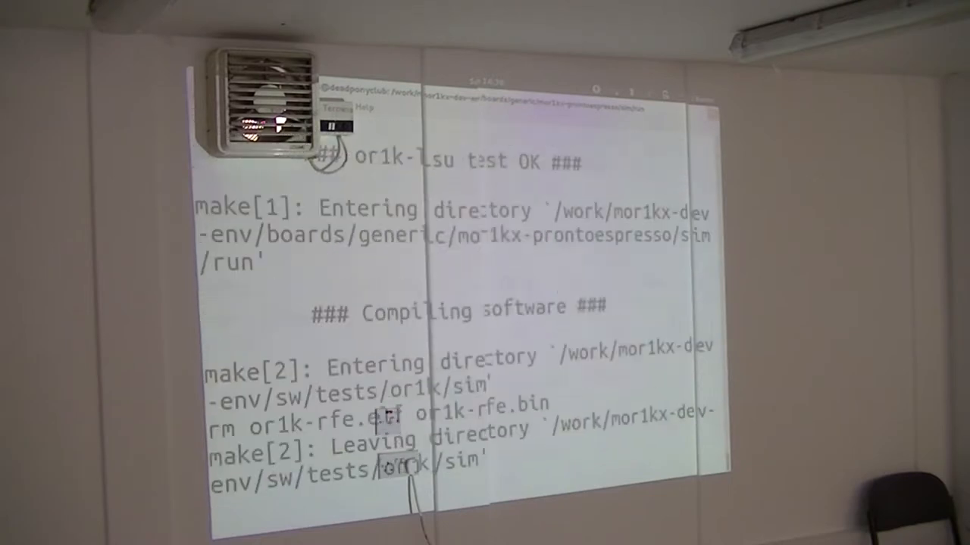
Scroll through the finished regression output before starting a VCD test run
scroll("down", 3)
type("make rtl-test VCD")
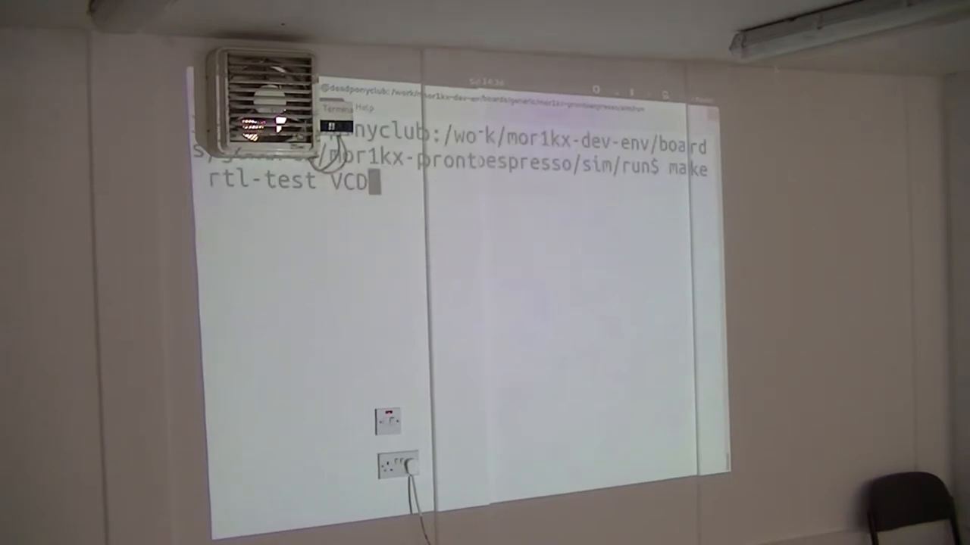
Run or1k-basic with VCD=1 and open ../out/or1k-basic.vcd in gtkwave
type("=1")
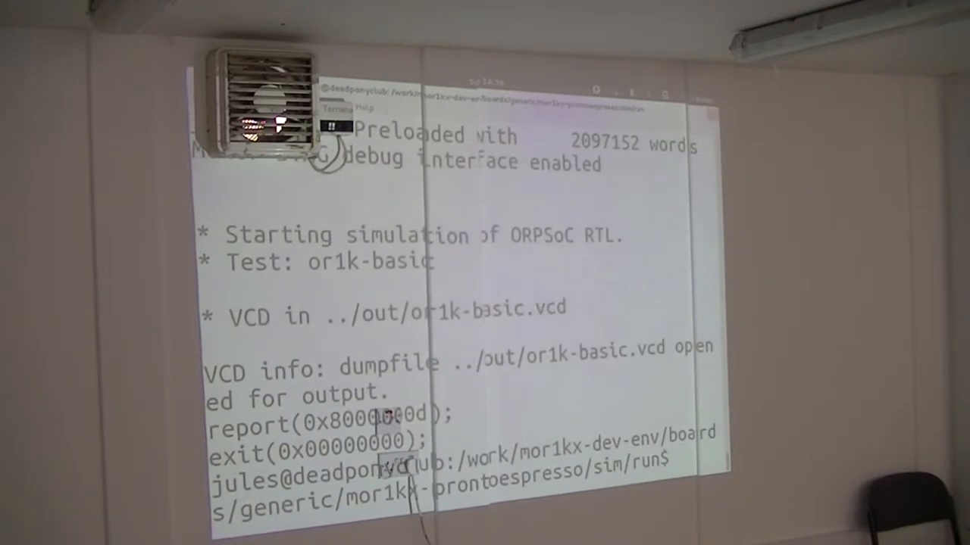
type("gtkwave ../out/")
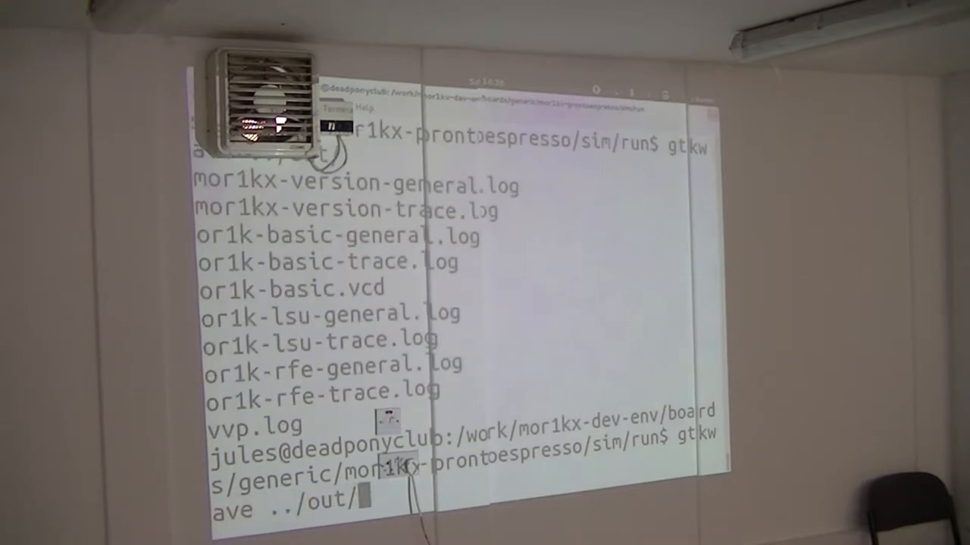
type("or1k-basic")
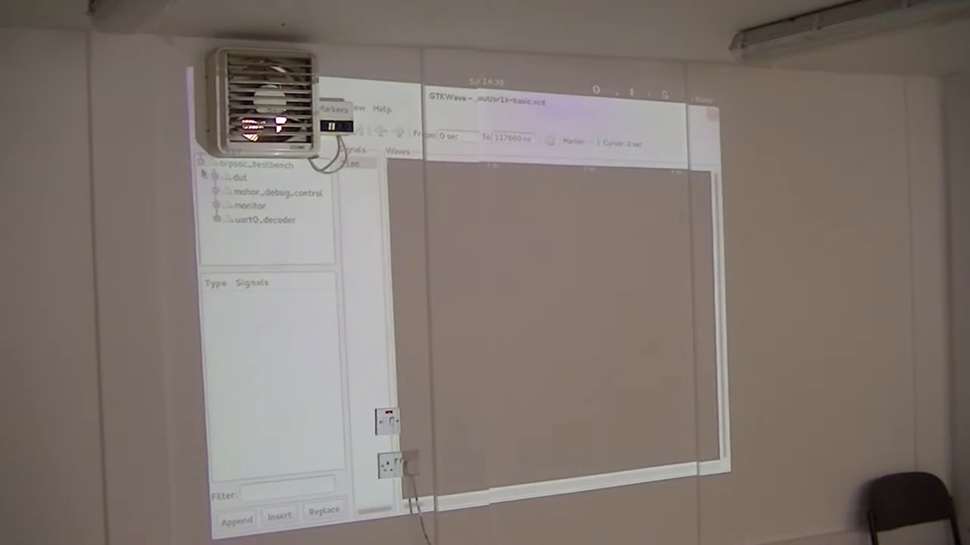
Filter the dut signals by 'wb' and 'i_or12' and select Wishbone master signals
left_click(234, 175)
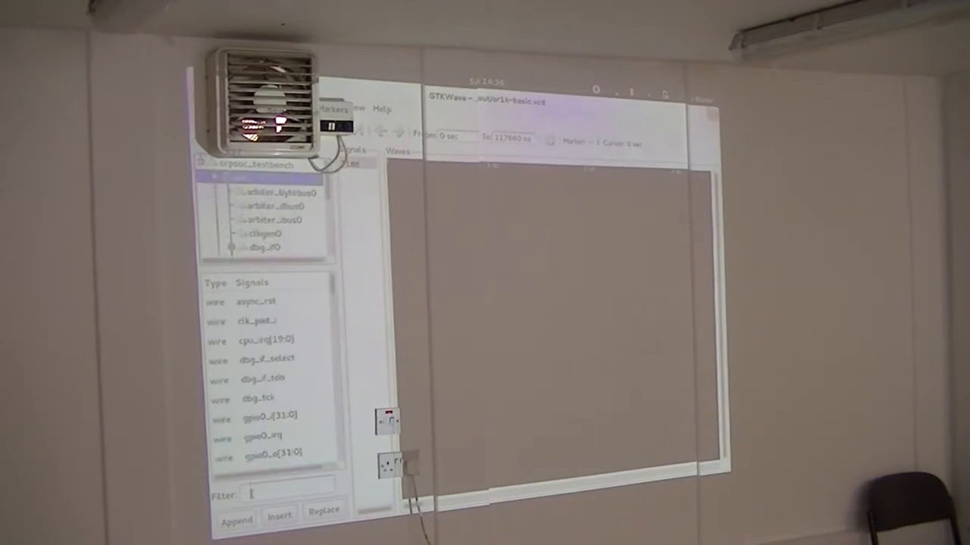
type("wb")
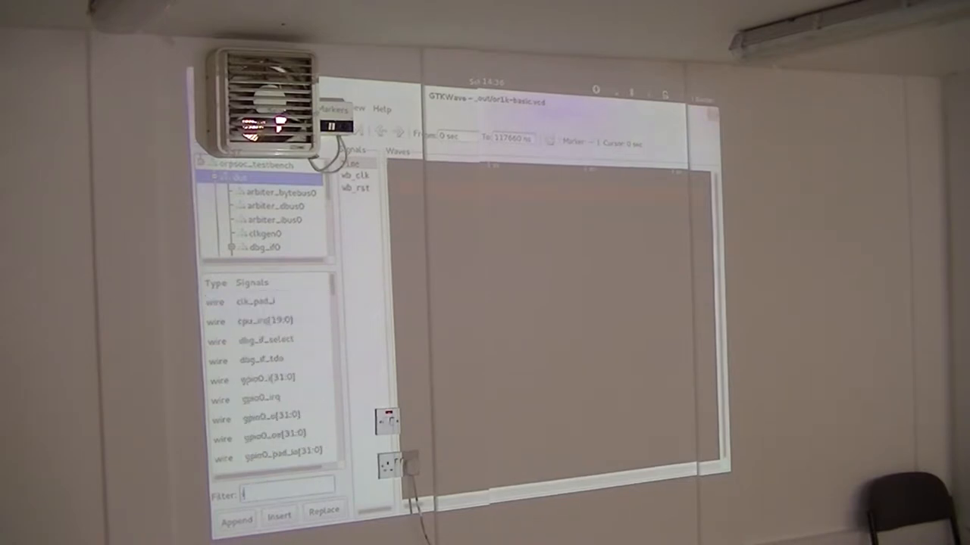
type("i_or12")
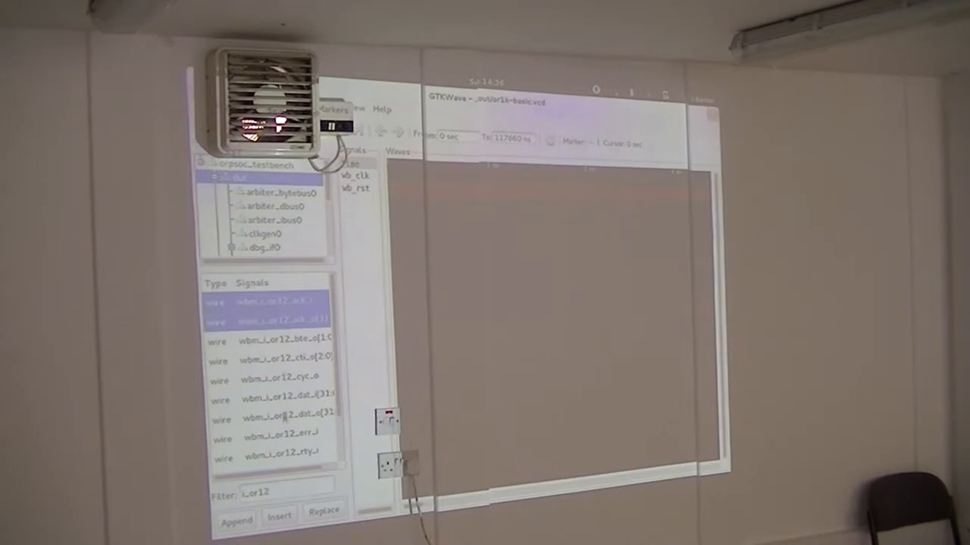
left_click(280, 394)
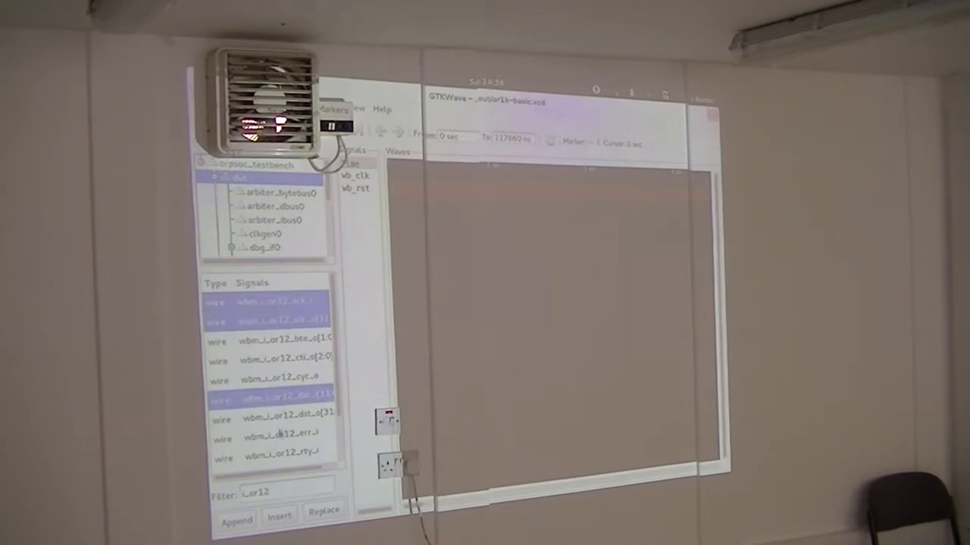
scroll("down", 3)
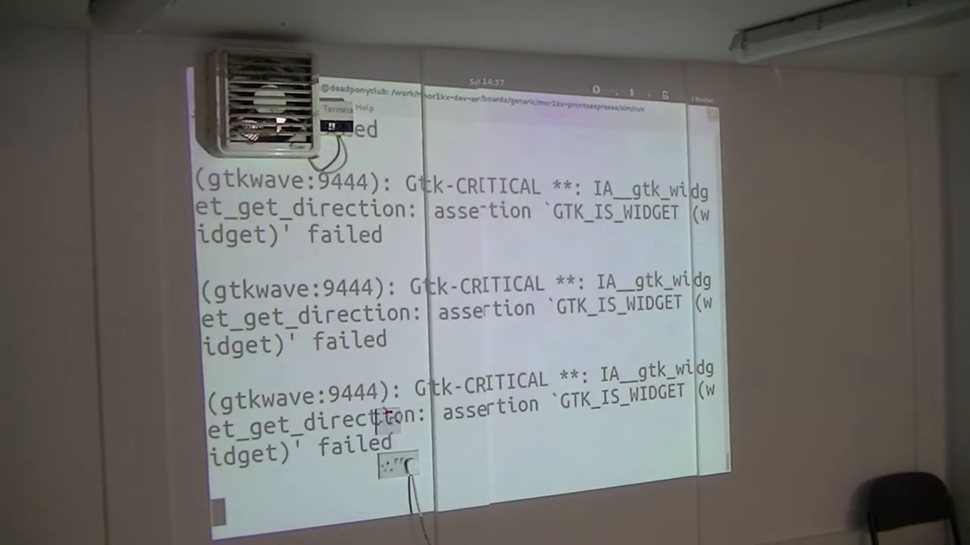
Suspend and background gtkwave, then prepare 'less ../out/or1k-basic.vcd' at the prompt
key("ctrl+z")
type("less")
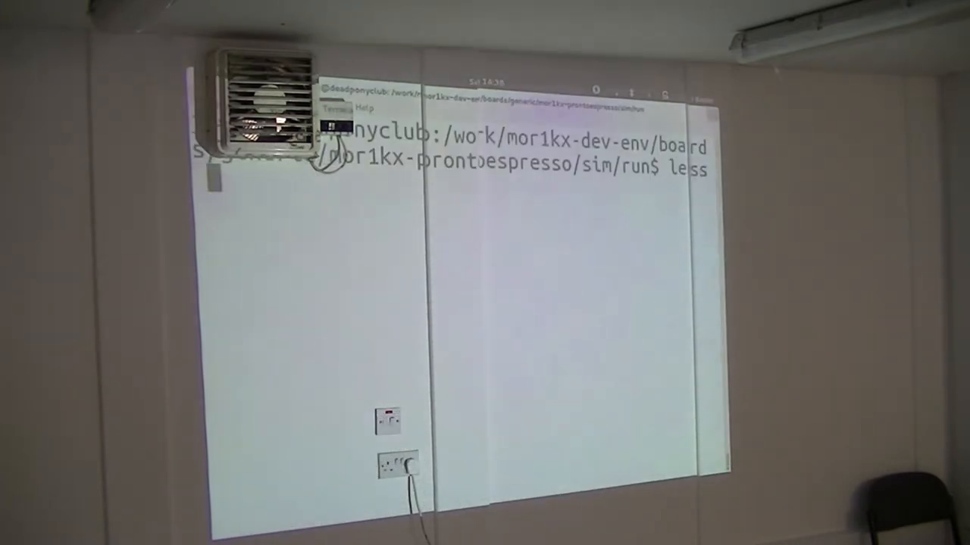
type("../out/or")
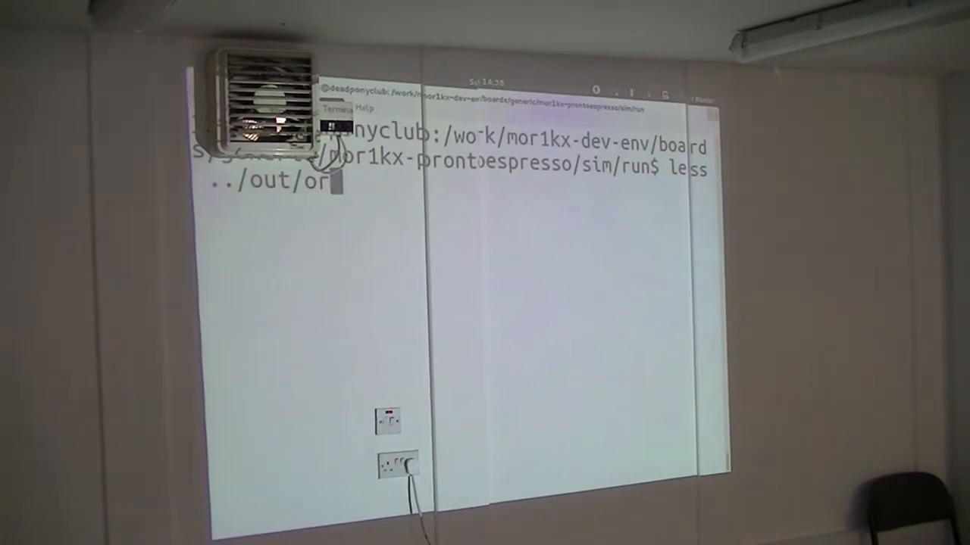
type("1k-basic.vcd")
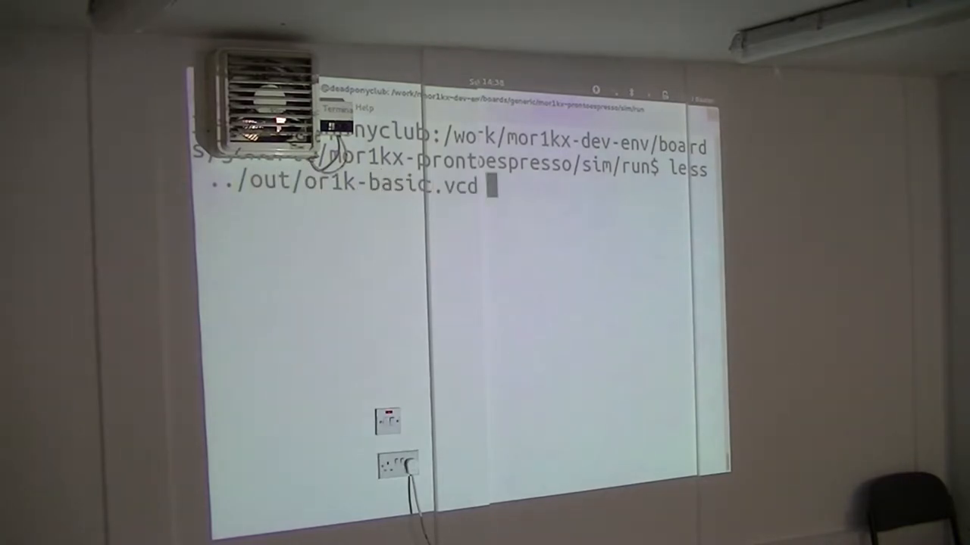
View or1k-basic.vcd as text, reopen it in gtkwave, and rerun make rtl-test TEST=or1k-basic
key("Return")
type("less ../out/or1k-basic-trace.lo")
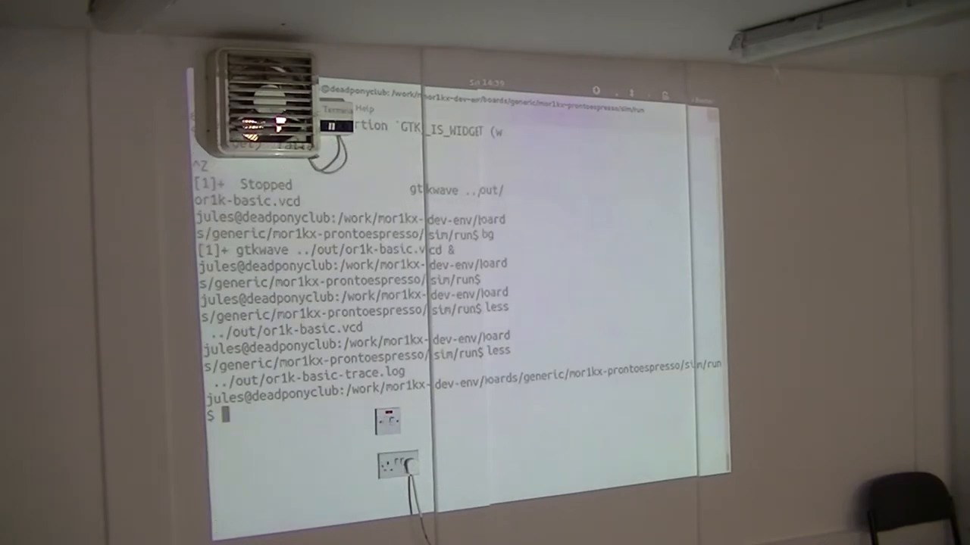
type("gtkwave ../out/or1k-basic.vcd")
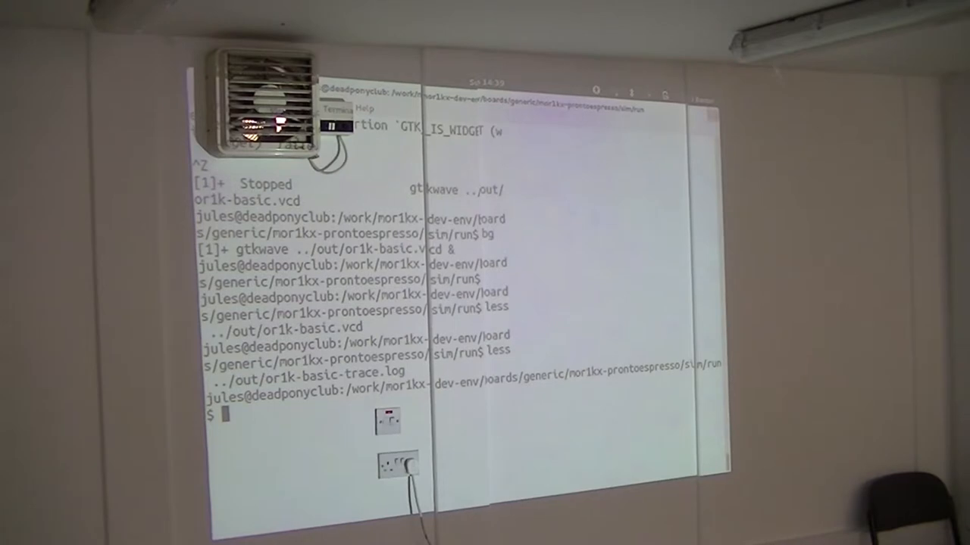
type("make rtl-test")
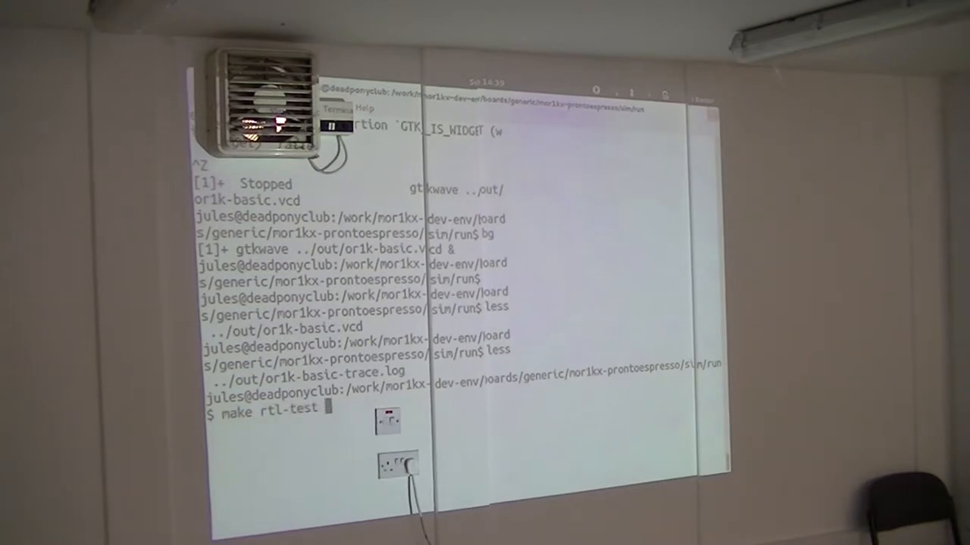
type("TEST=or")
type("$ less wono")
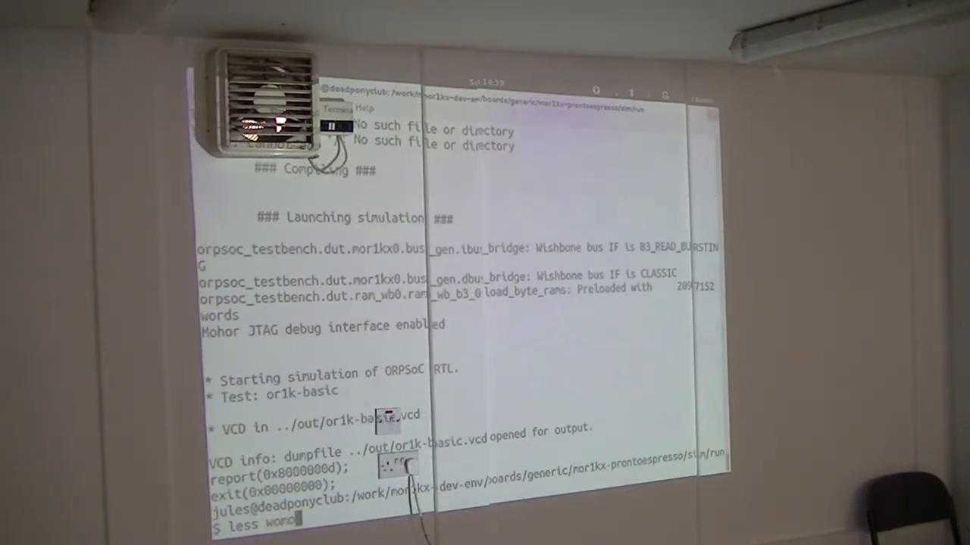
Read the or1k-basic.c and or1k-simple.c test sources with less, and begin a git checkout
type("/work/mor1kx-dev-env/bo")
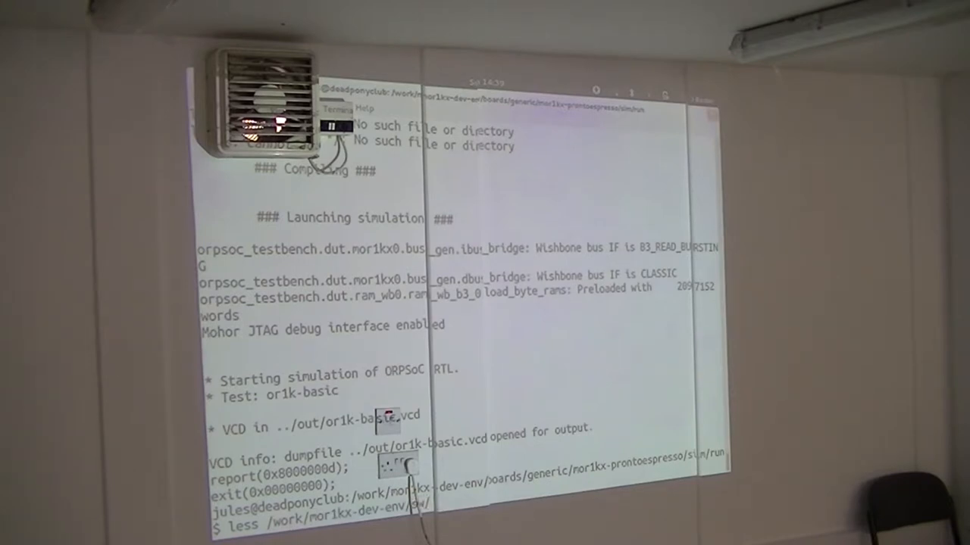
type("tests/or1k/sim/or1k-basic.c")
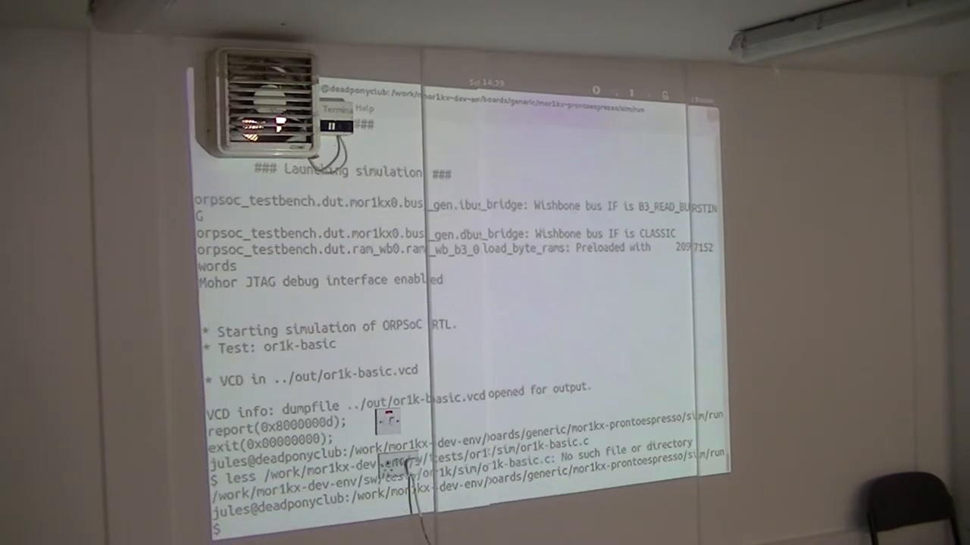
type("less /work/mor1kx-dev-env/sw/tests/or1k/sim/or1k-basic.c")
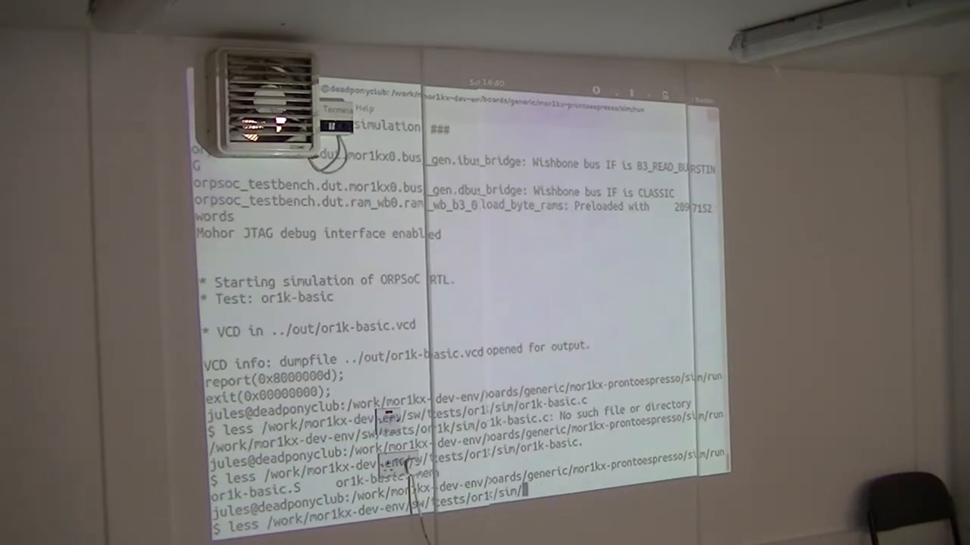
type("or1k-simple.c")
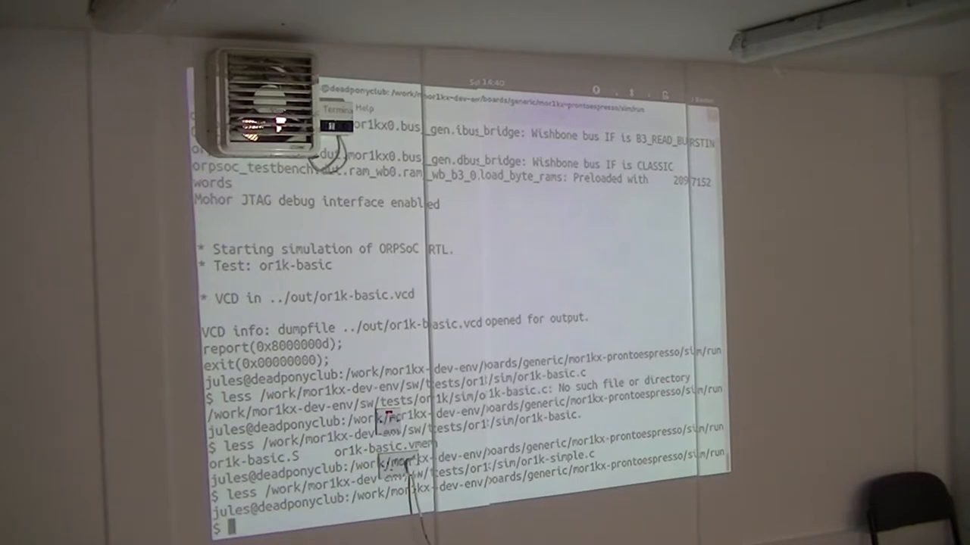
type("git che")
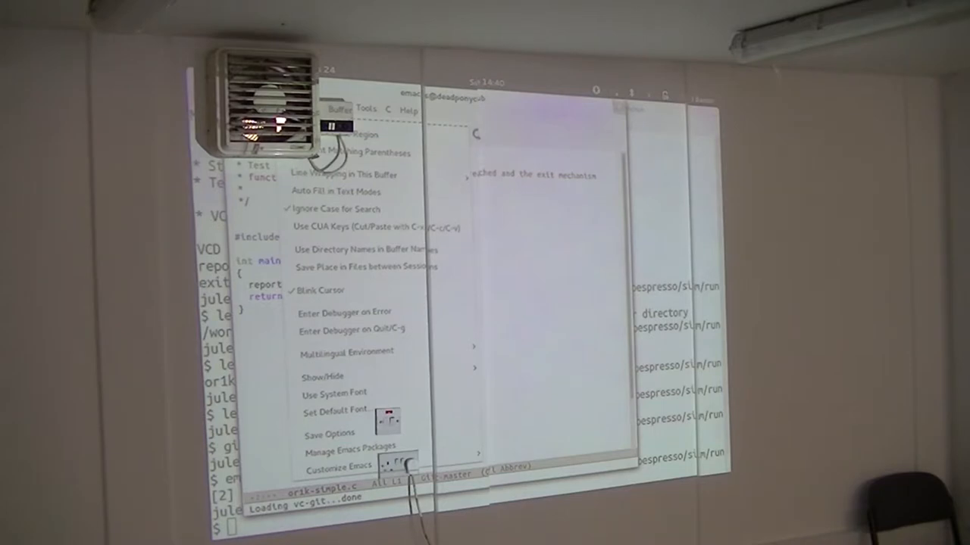
Insert 0xaabbccdd as the report() argument in or1k-simple.c's main
left_click(327, 108)
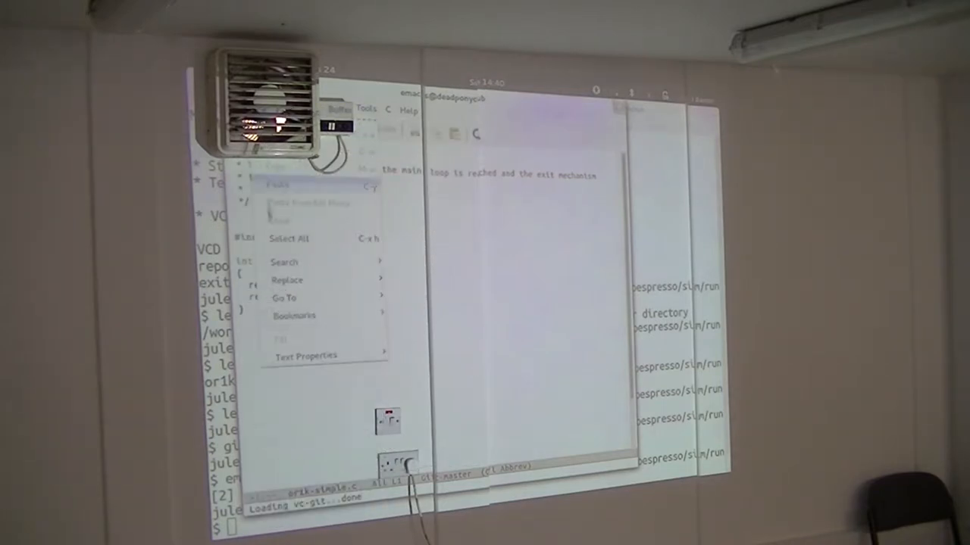
left_click(306, 354)
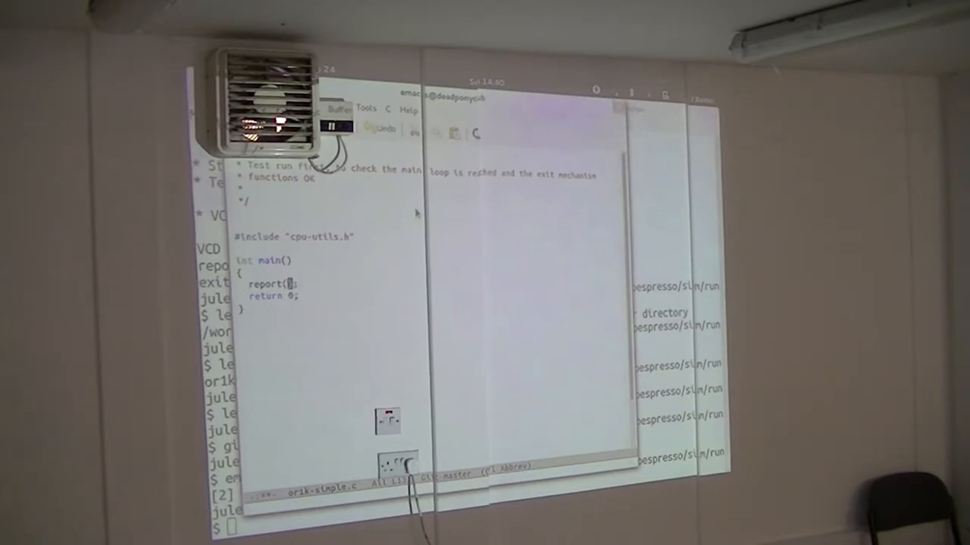
type("0xaabbccdd")
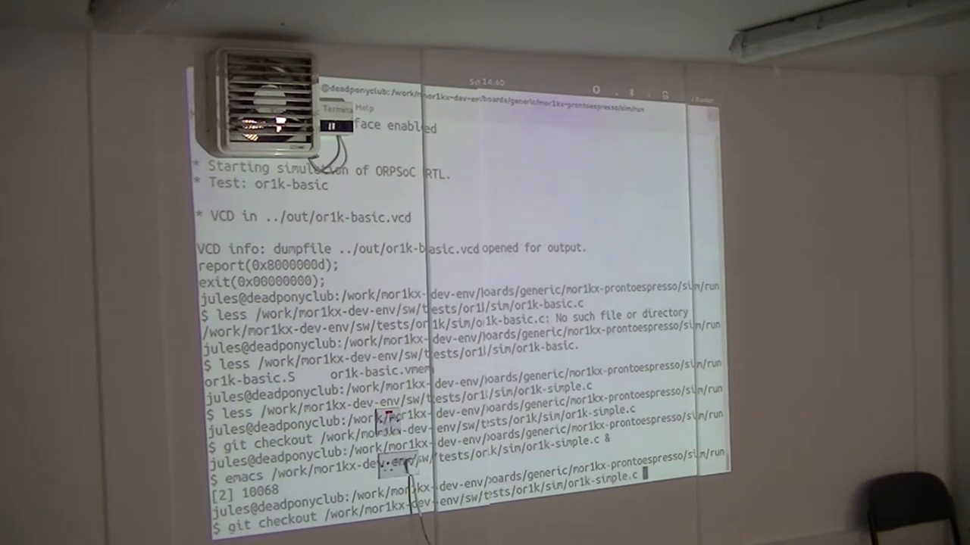
Launch 'make rtl-test TEST=or1k-basic VCD=1' and scroll through the simulation output
type("make rtl-test TEST=or1k-basic VCD=1")
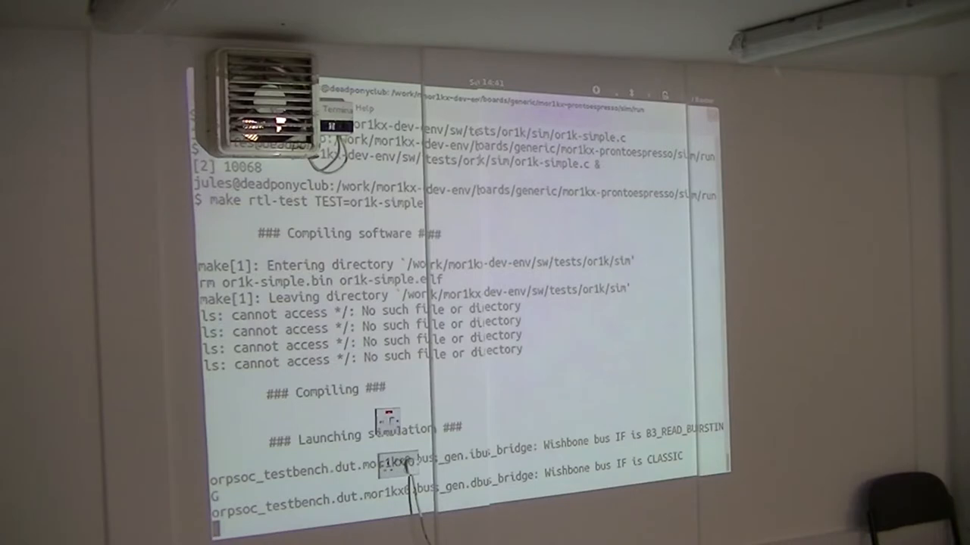
scroll("down", 3)
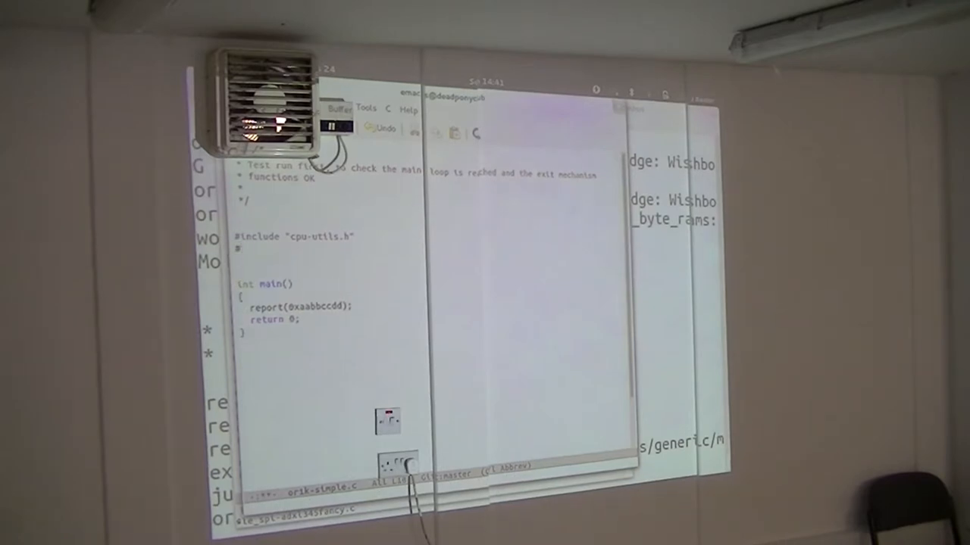
Add the uart.h and printf.h includes and print "Hello World from the mor1kx!" after uart_init(0)
type("#include \"print.h")
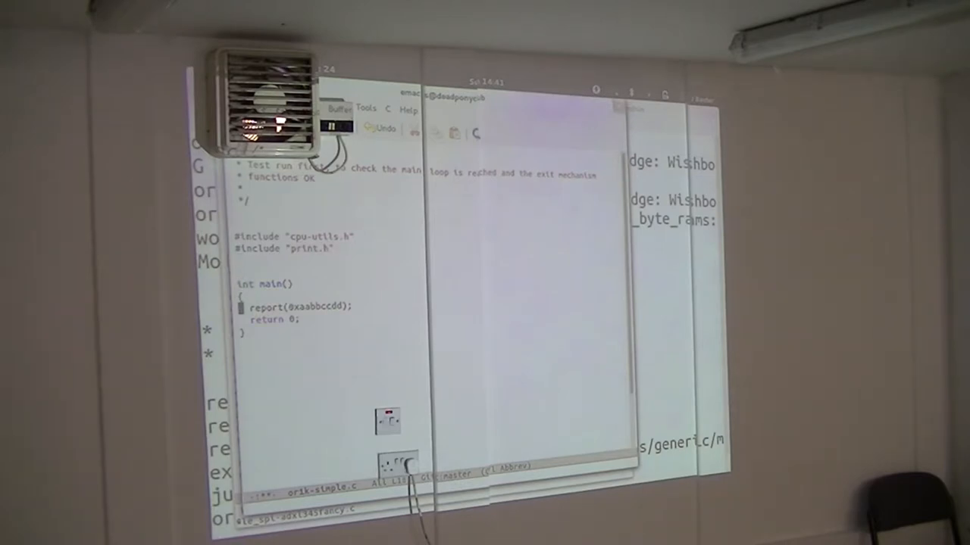
type("printf(\"Hello World from the norikx!\\n\");")
type("uart_init(0")
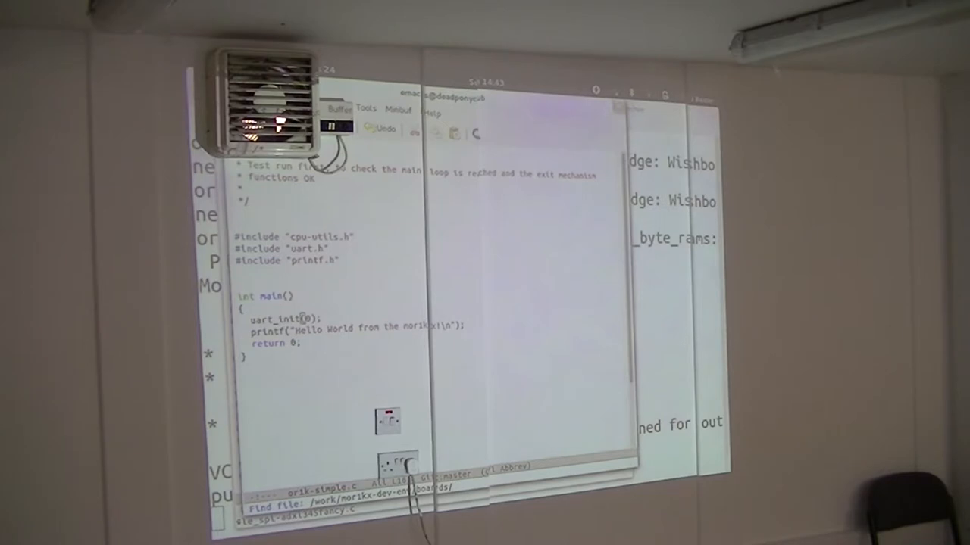
Open orpsoc_top.v and jump to the uart0 uart16550 instantiation
type("generic/norikx")
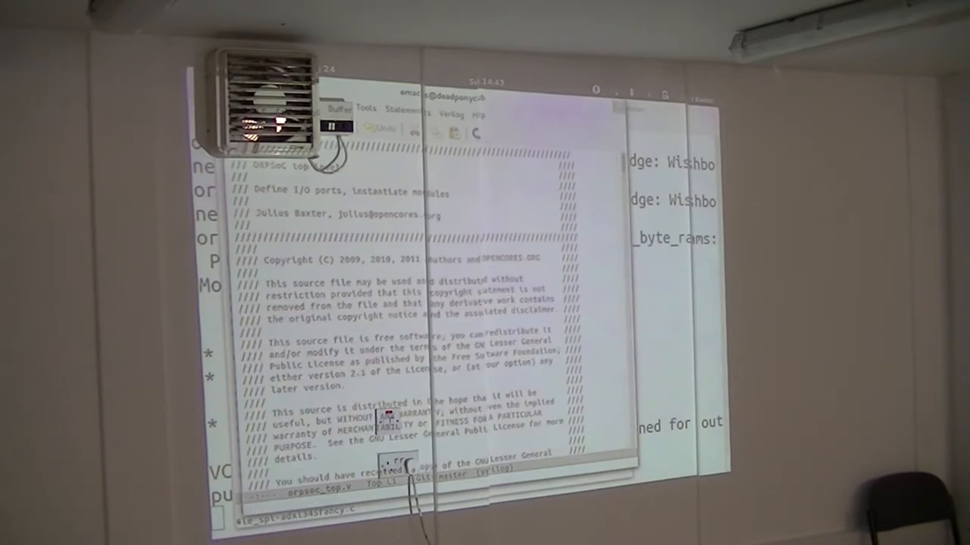
type("uart0")
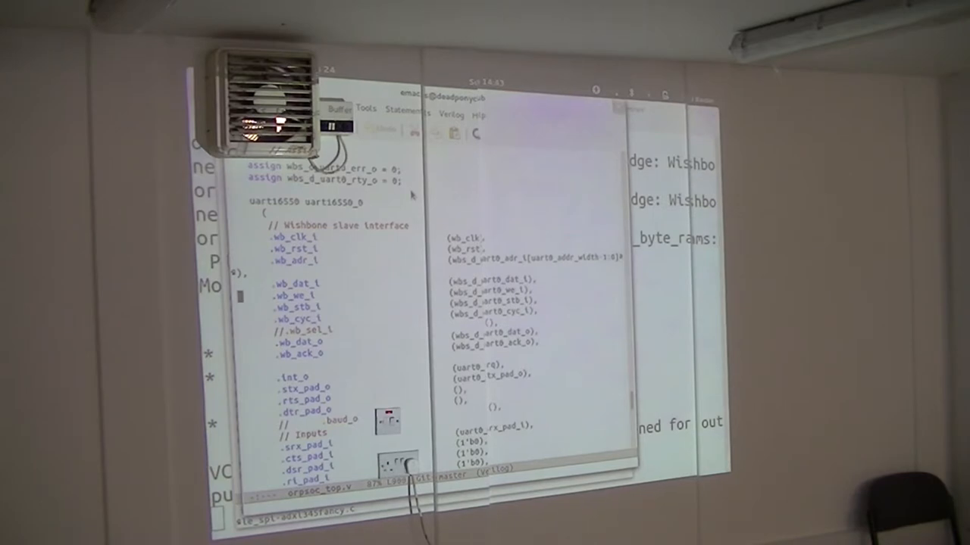
scroll("down", 3)
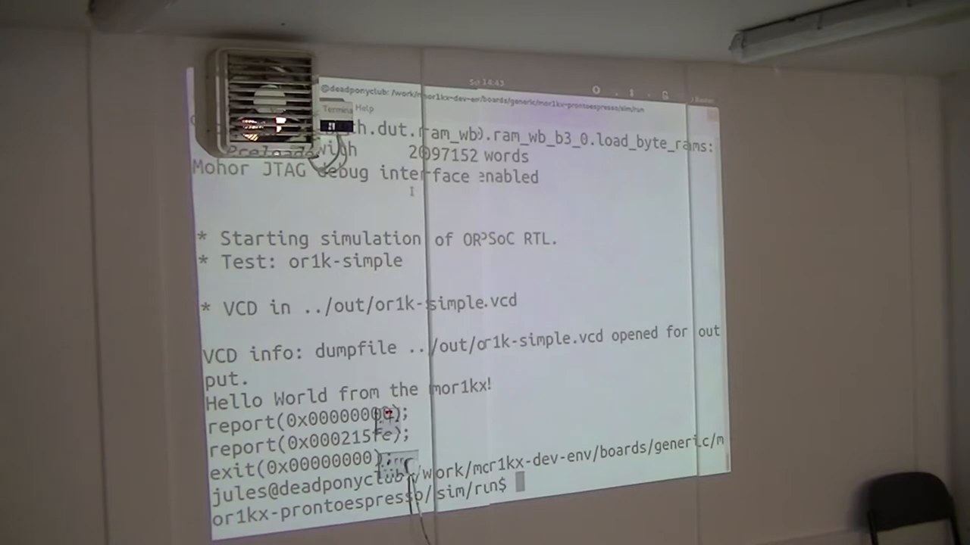
Launch GTKWave on ../out/or1k-simple.vcd from the terminal
type("gtkwave .")
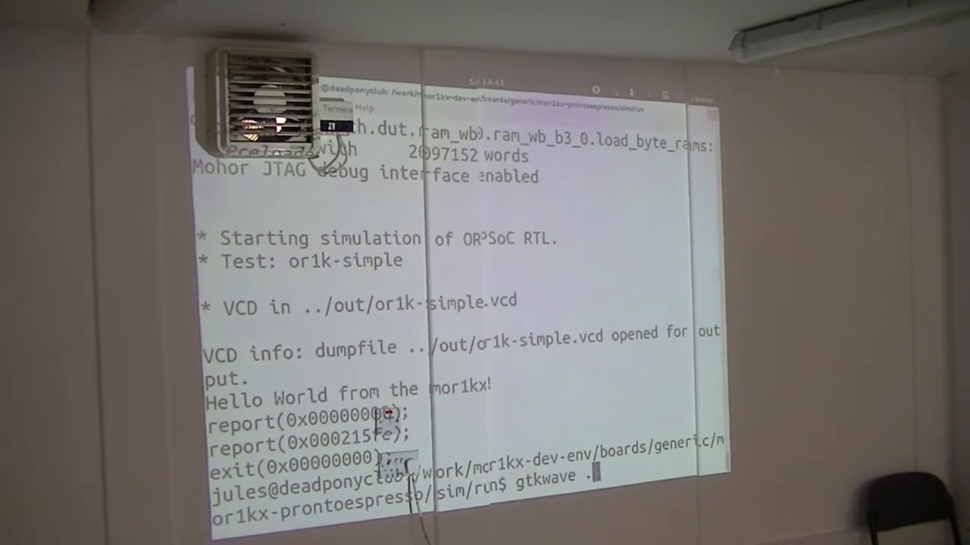
type("../out/or1k-")
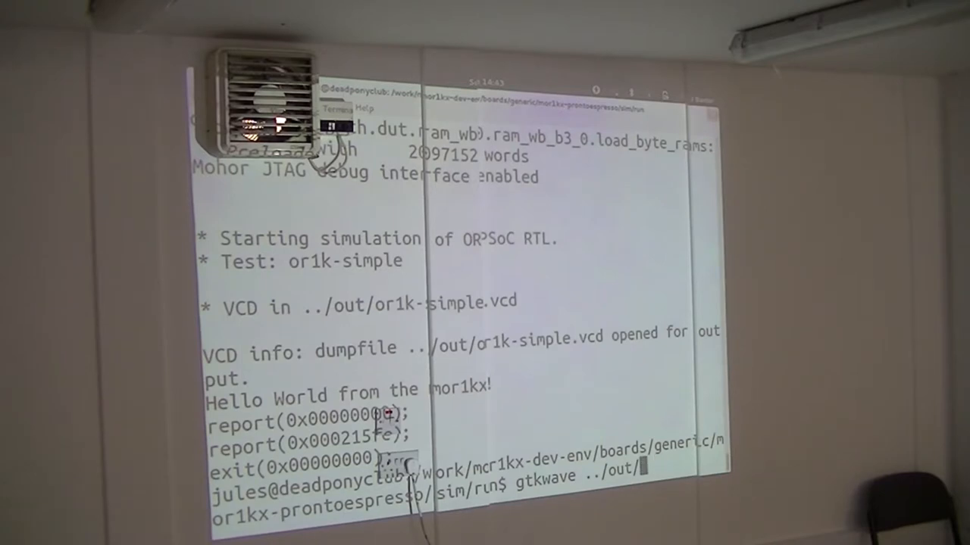
type("or1k-sim")
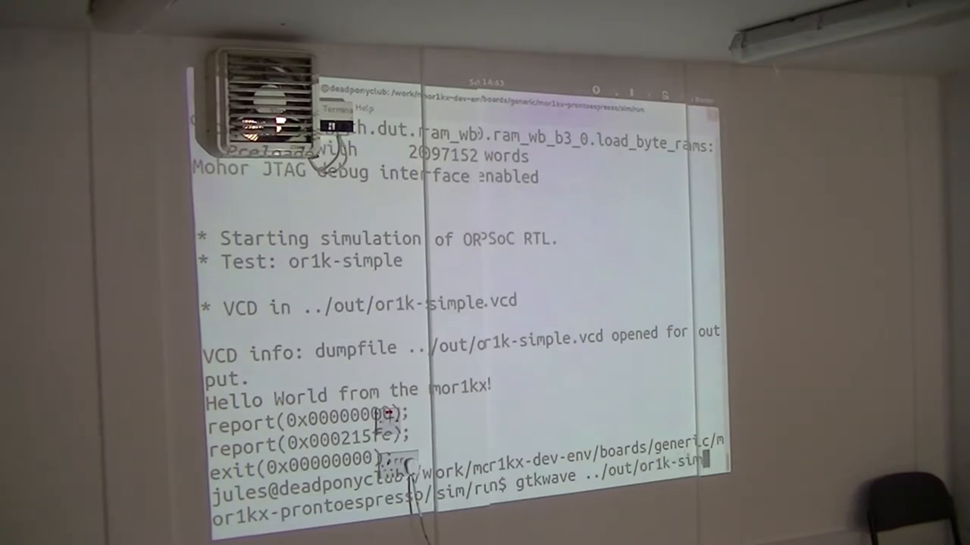
key("Return")
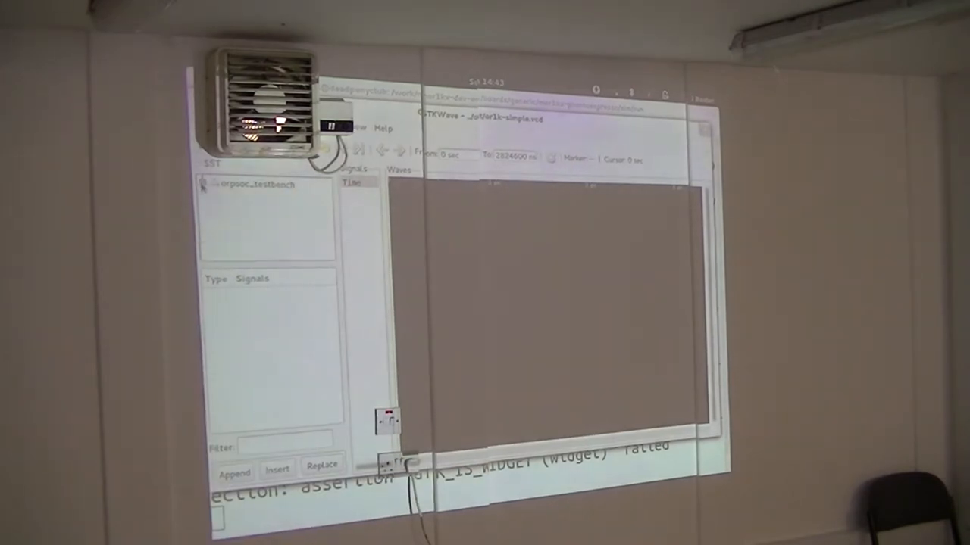
Expand the testbench's dut module and filter its signals by 'uart'
left_click(205, 199)
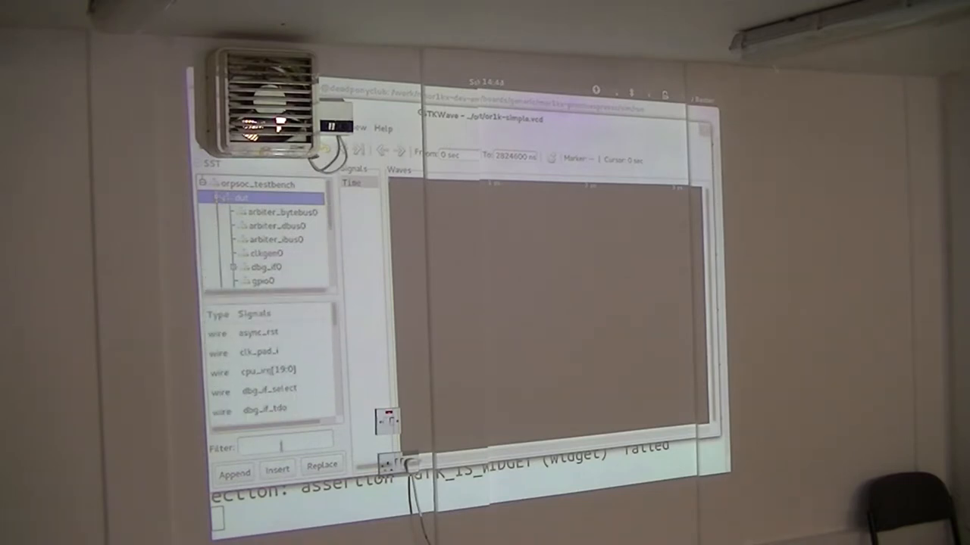
type("uart")
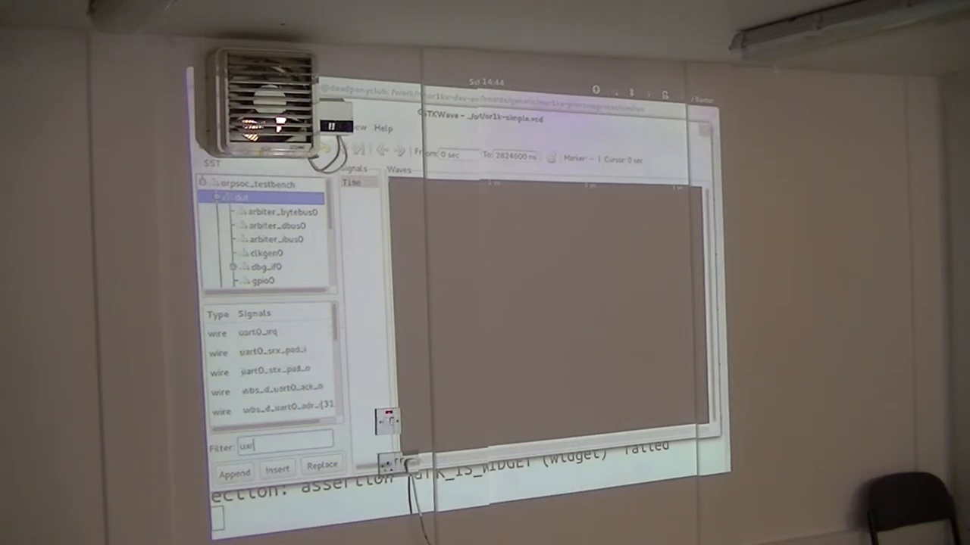
left_click(277, 468)
type("bg")
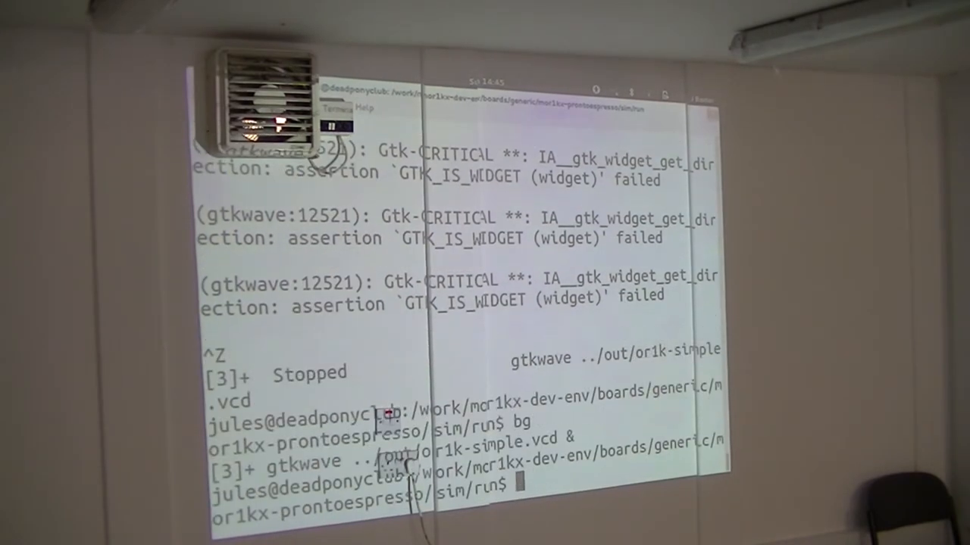
Run 'make rtl-test TEST=uart-txinterrupt' to start the interrupt UART simulation
type("make rtl-tes")
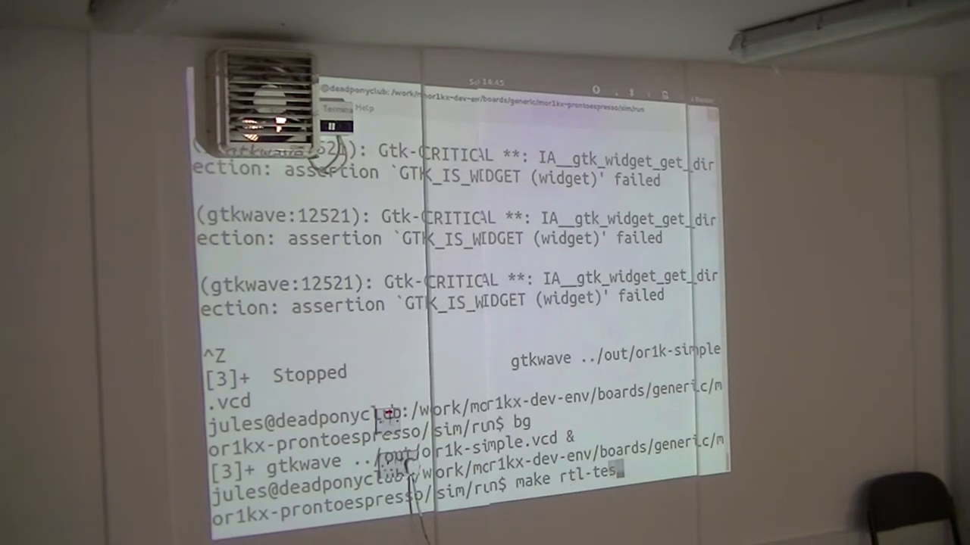
type("TEST=uart-t")
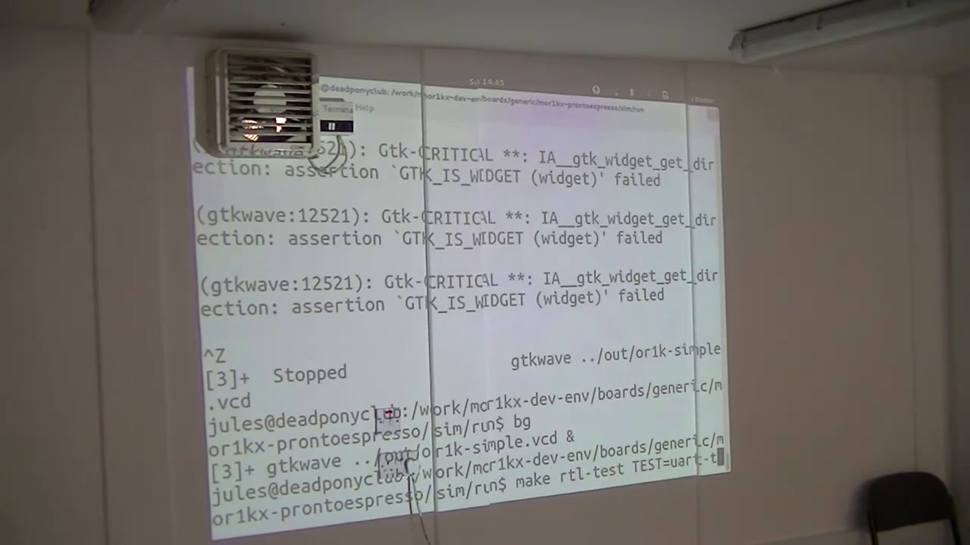
key("Return")
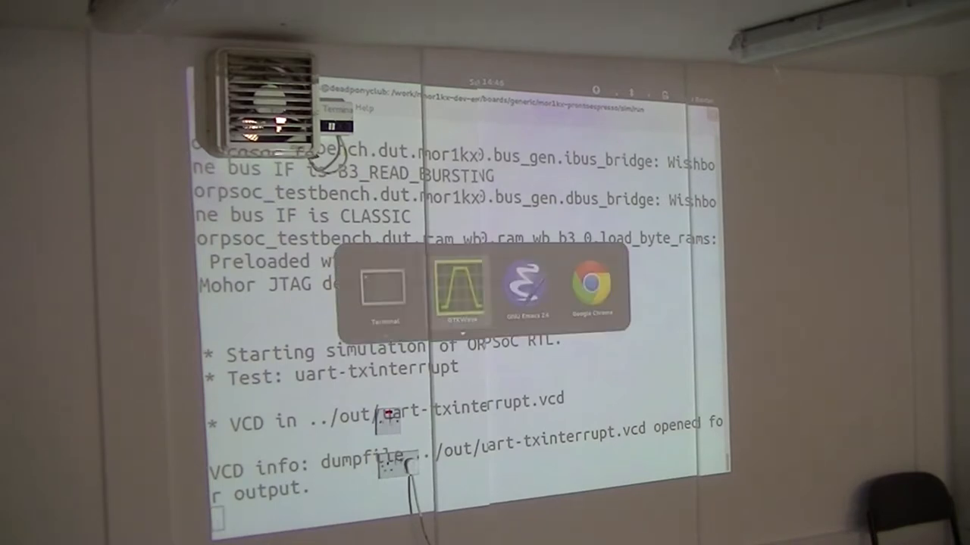
Open ../out/uart-txinterrupt.vcd in GTKWave as a background job
left_click(466, 292)
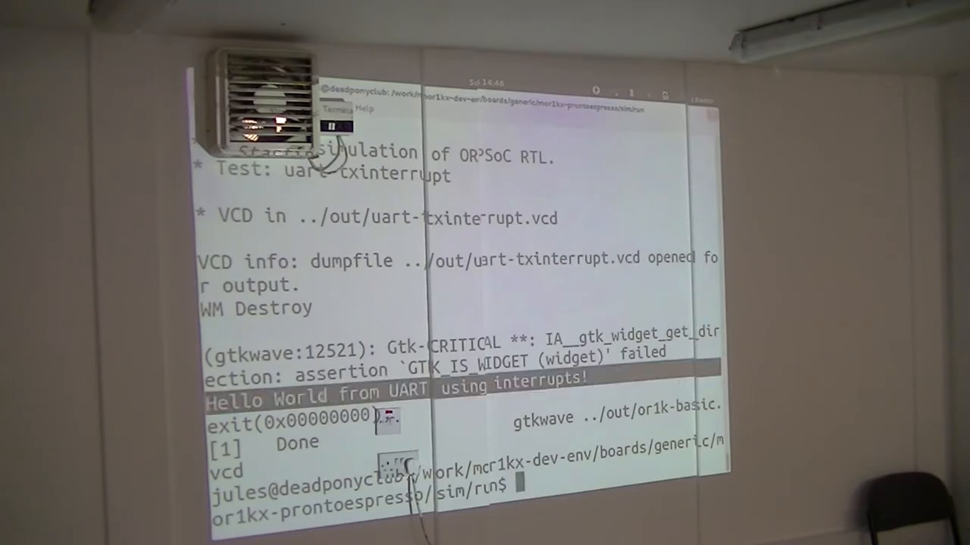
type("gtkwave ..")
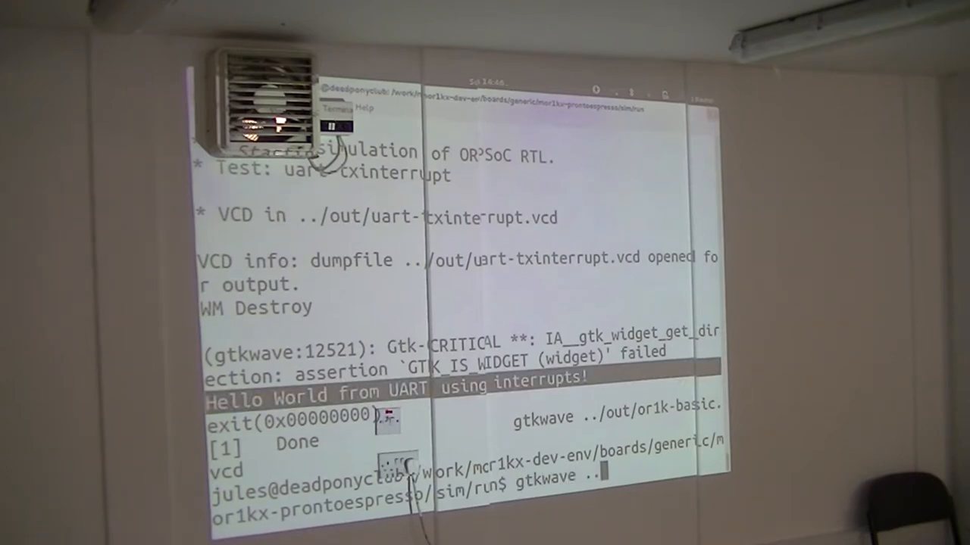
type("../out/oart-txinterrupt.vcd")
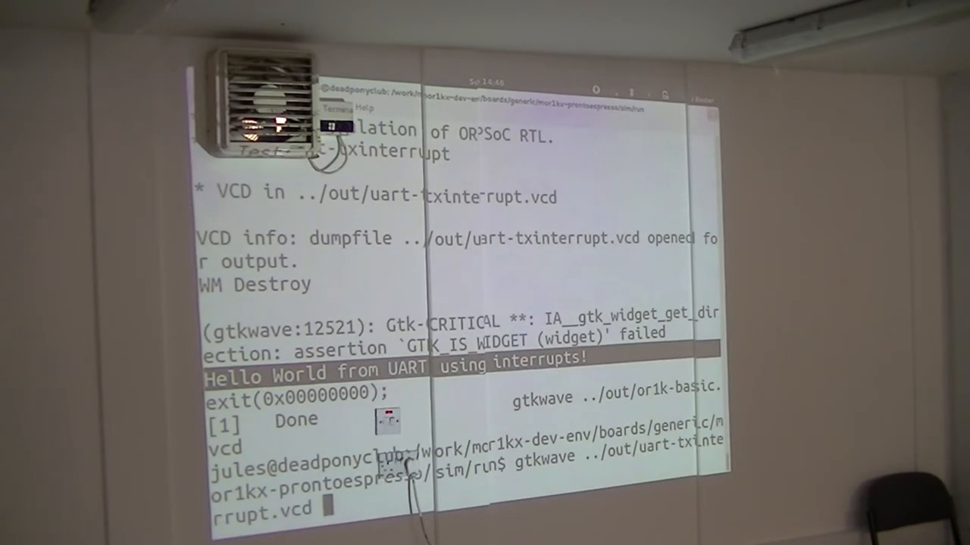
type("&")
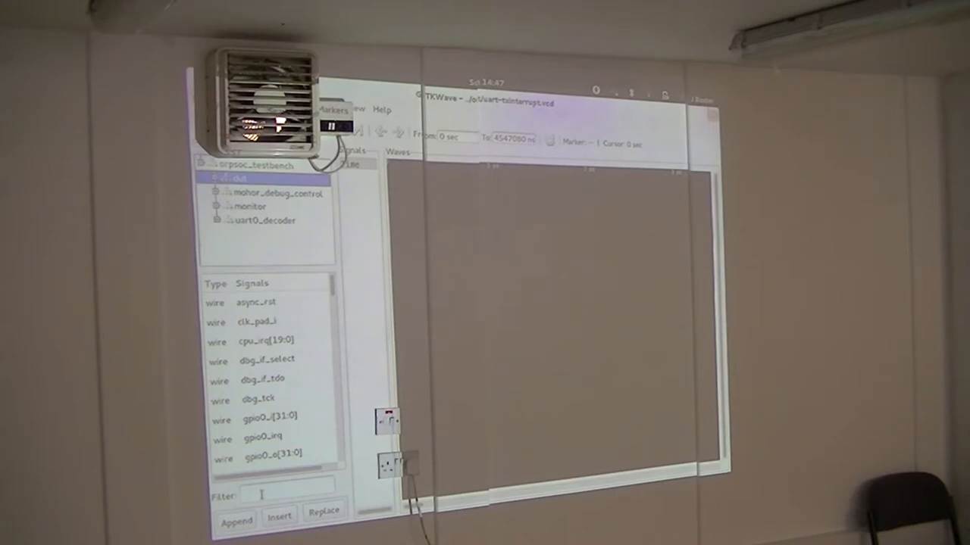
Filter the uart-txinterrupt waveform's signal list by 'uart'
type("uart")
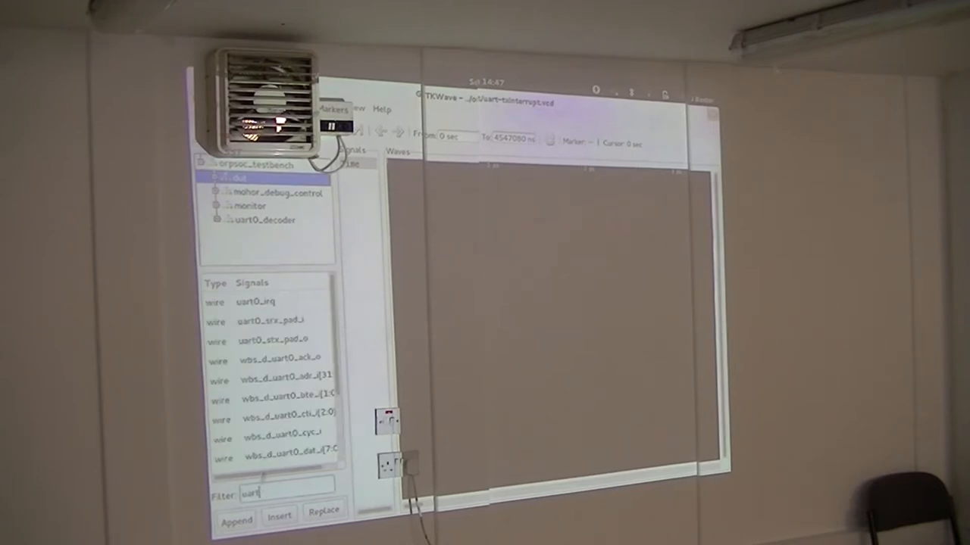
left_click(277, 440)
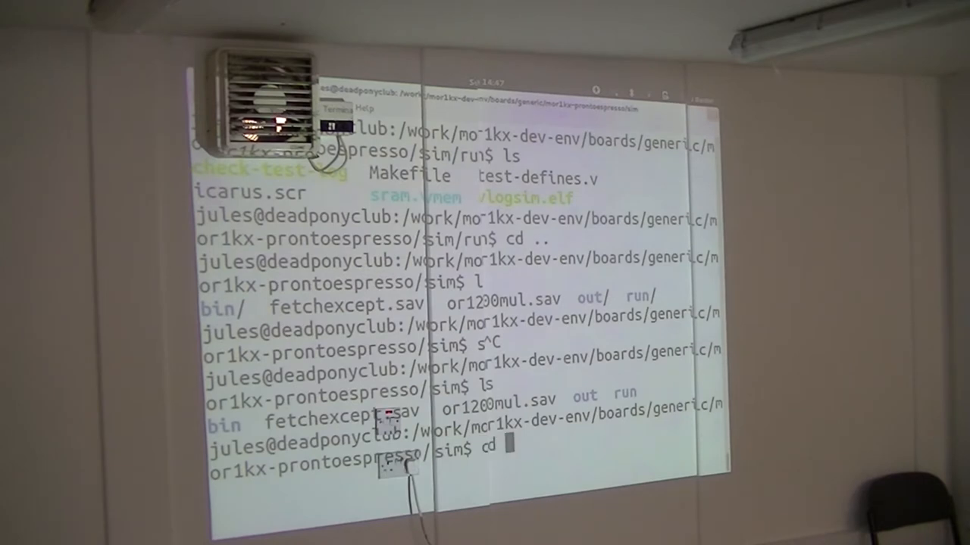
Go up two directories with 'cd ../..' and list the boards folder
type("../..")
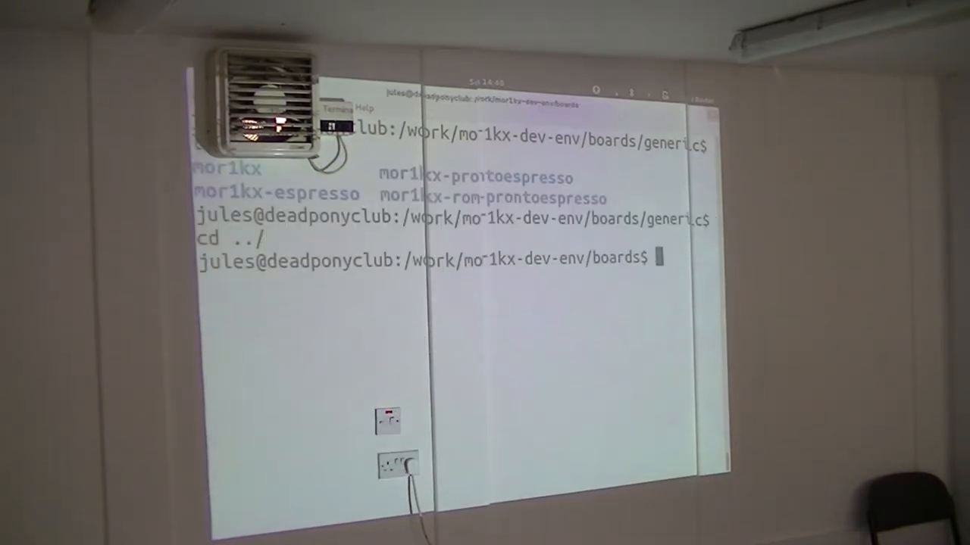
type("ls")
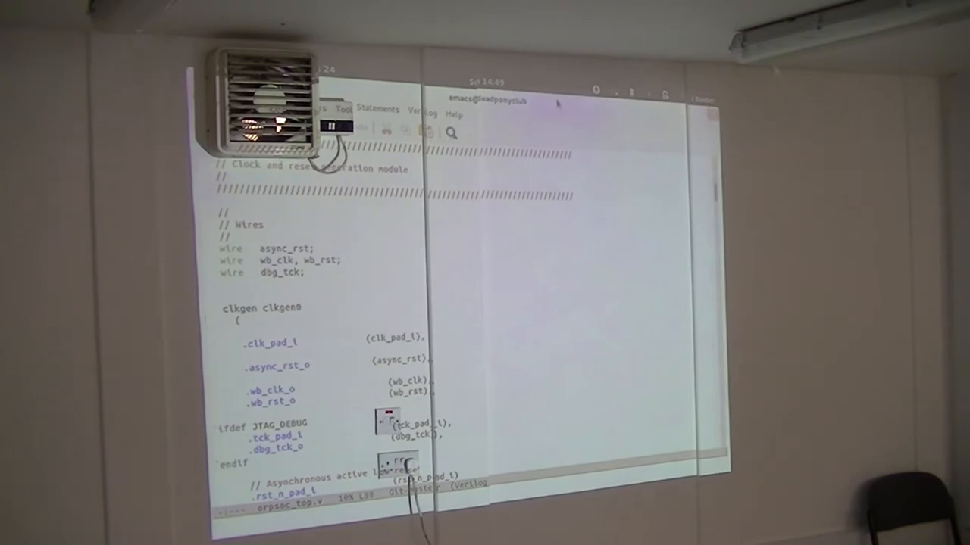
scroll("down", 3)
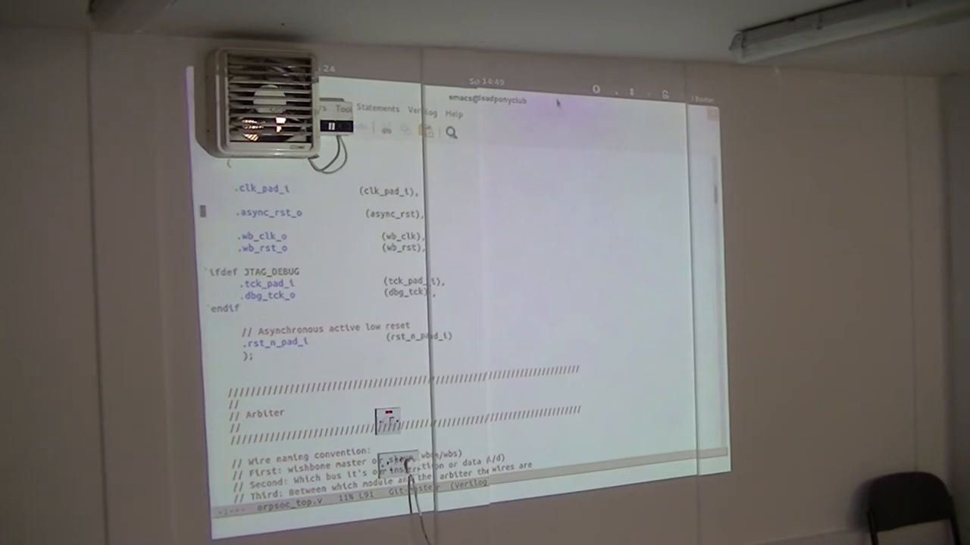
scroll("down", 3)
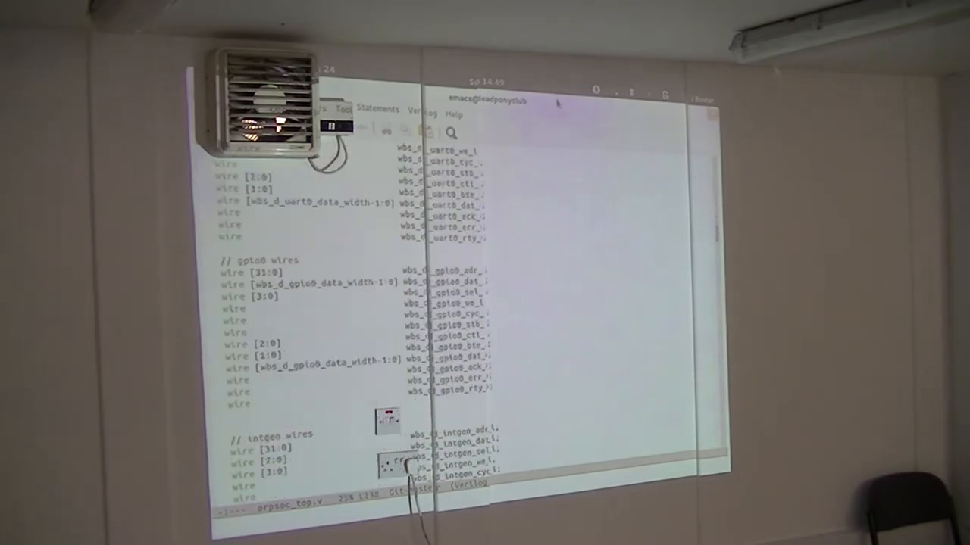
scroll("down", 3)
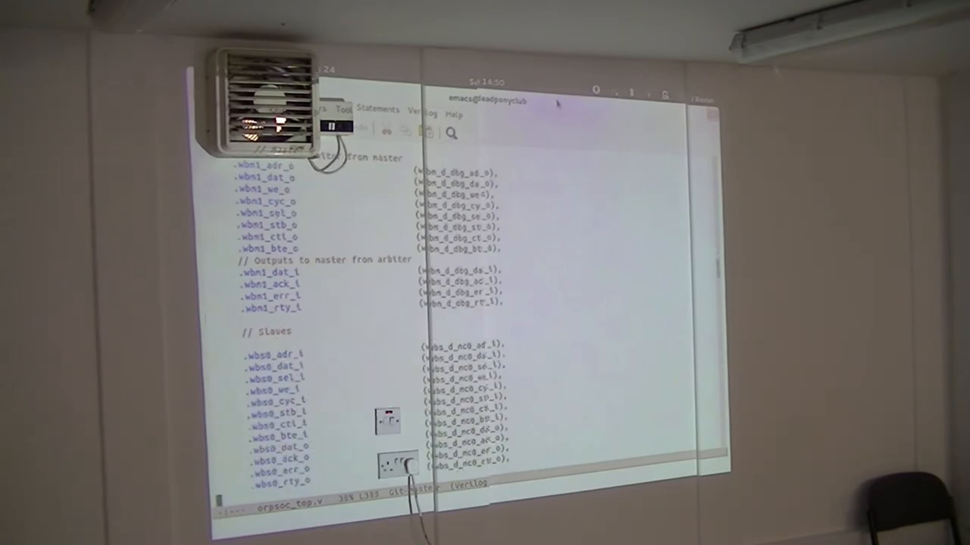
scroll("down", 3)
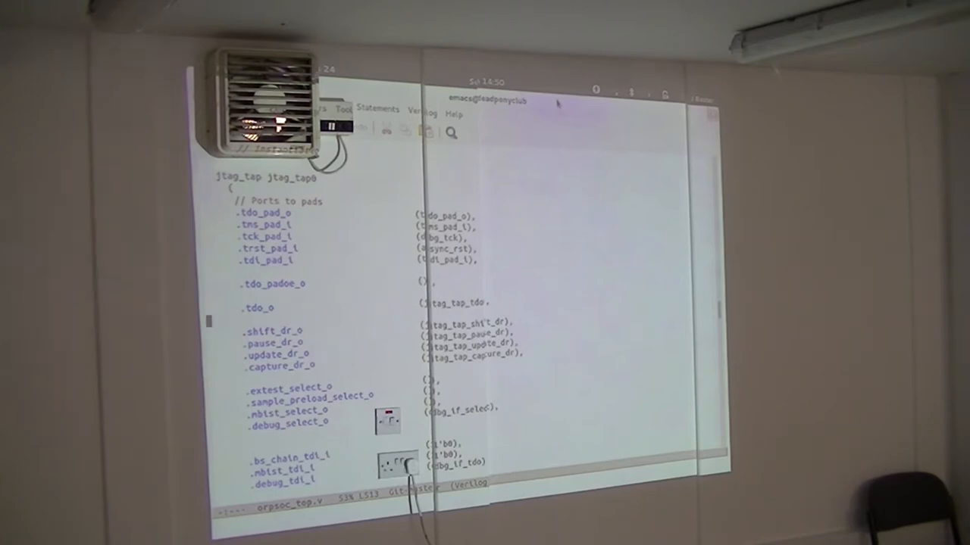
scroll("down", 3)
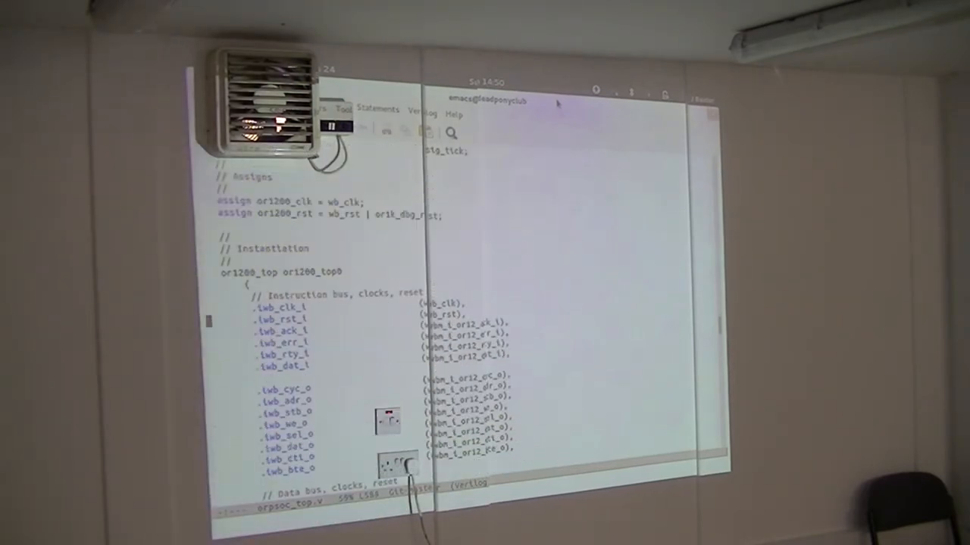
scroll("down", 3)
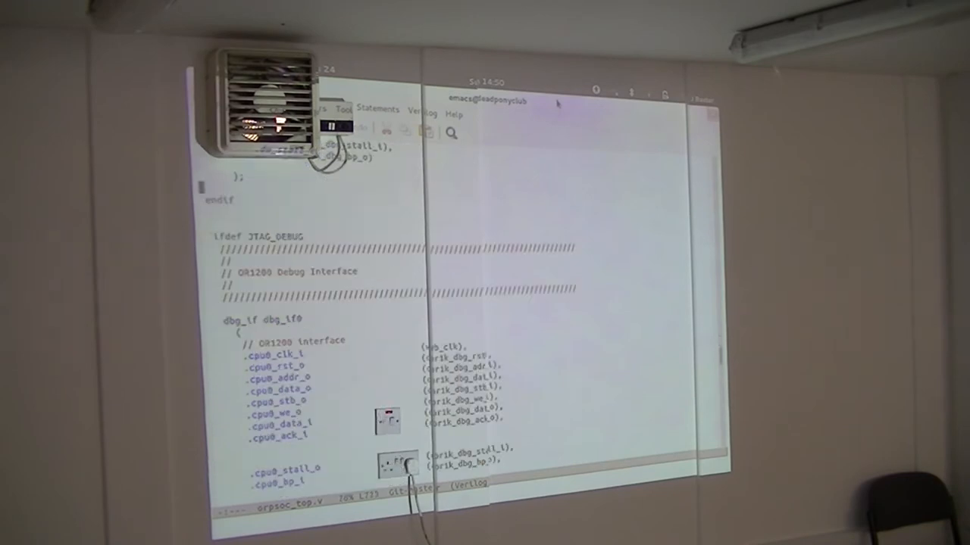
scroll("down", 3)
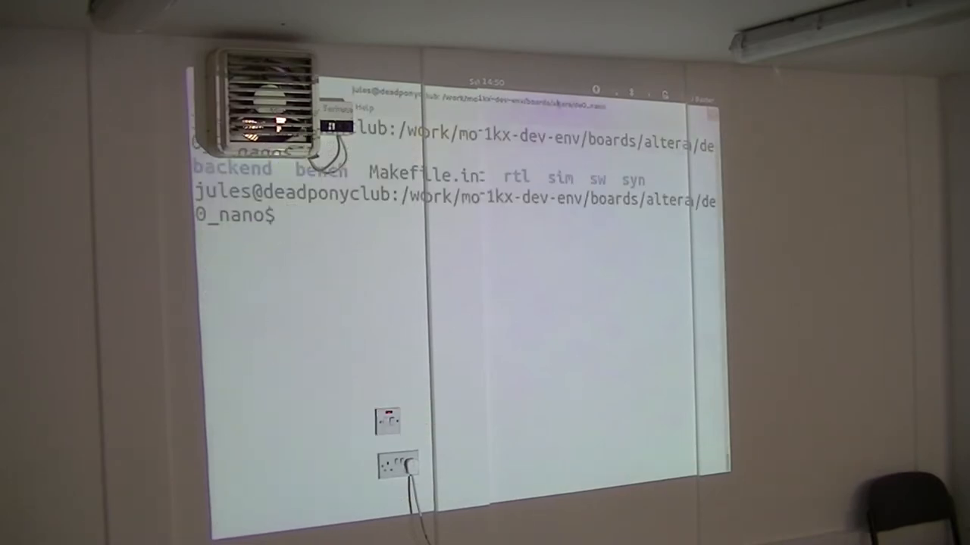
Change into the syn folder and start the Quartus build with 'make pgm'
type("cd syn/")
type("ls")
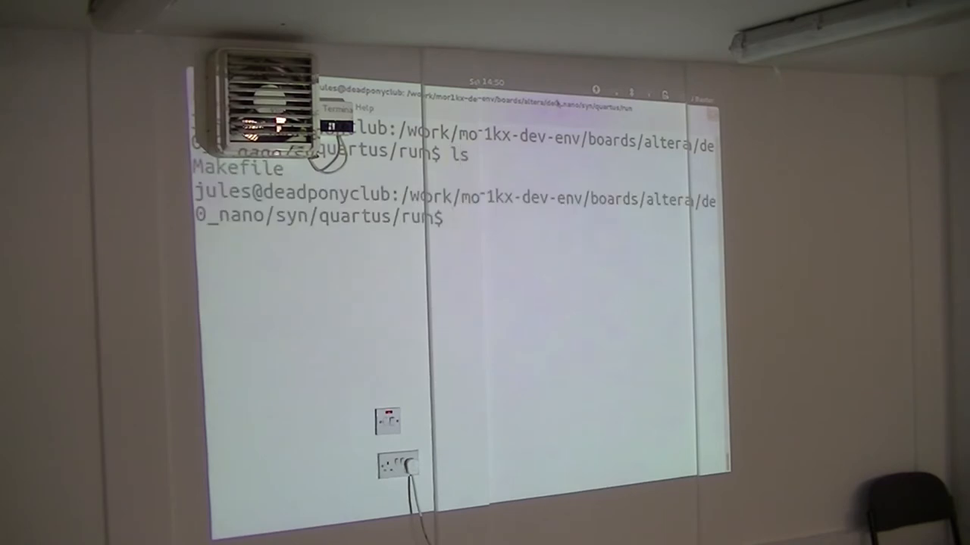
type("make pgm")
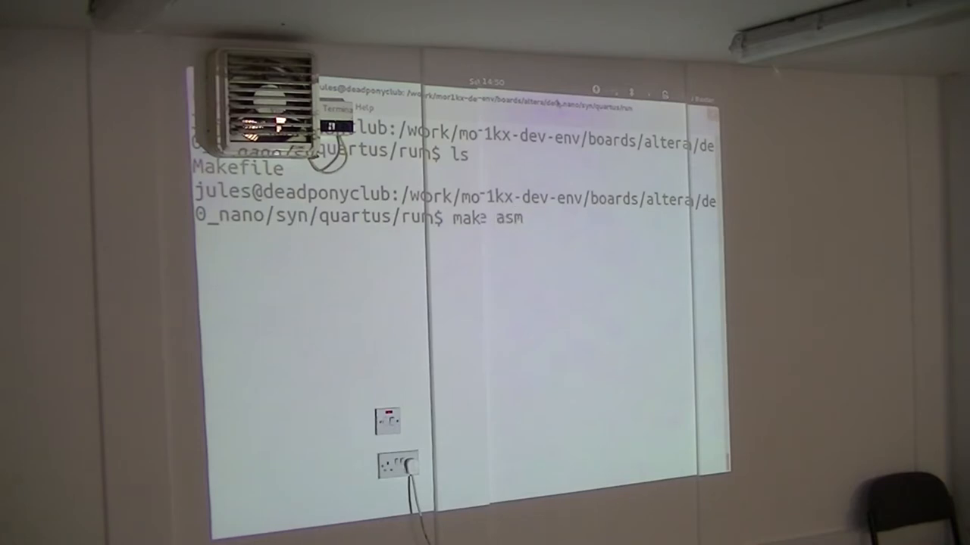
key("Return")
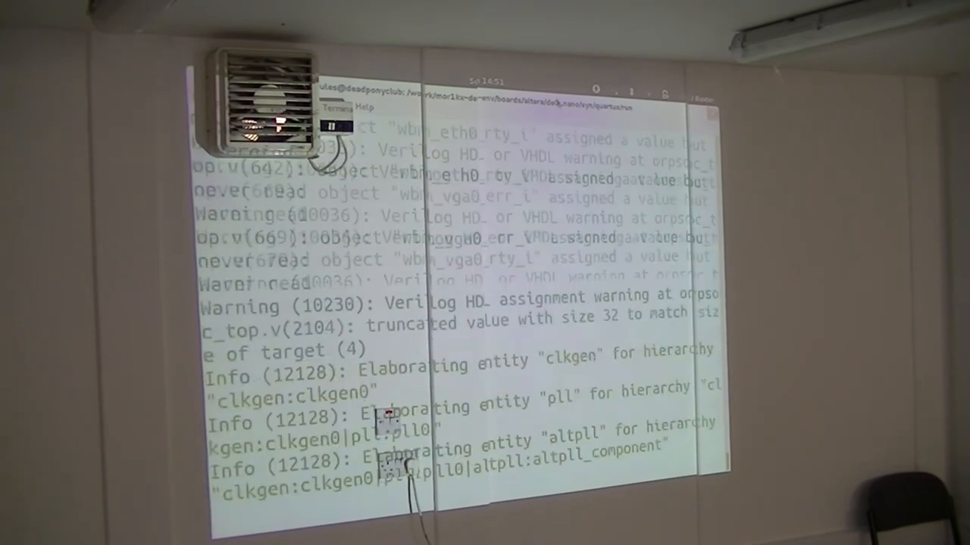
Follow the Quartus log through elaboration and placement until Fitter routing starts
scroll("down", 3)
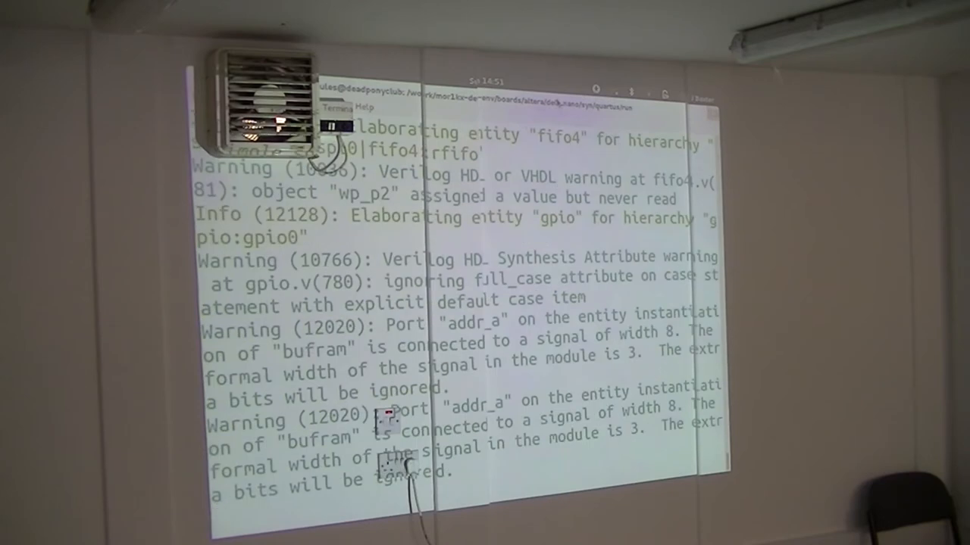
scroll("down", 3)
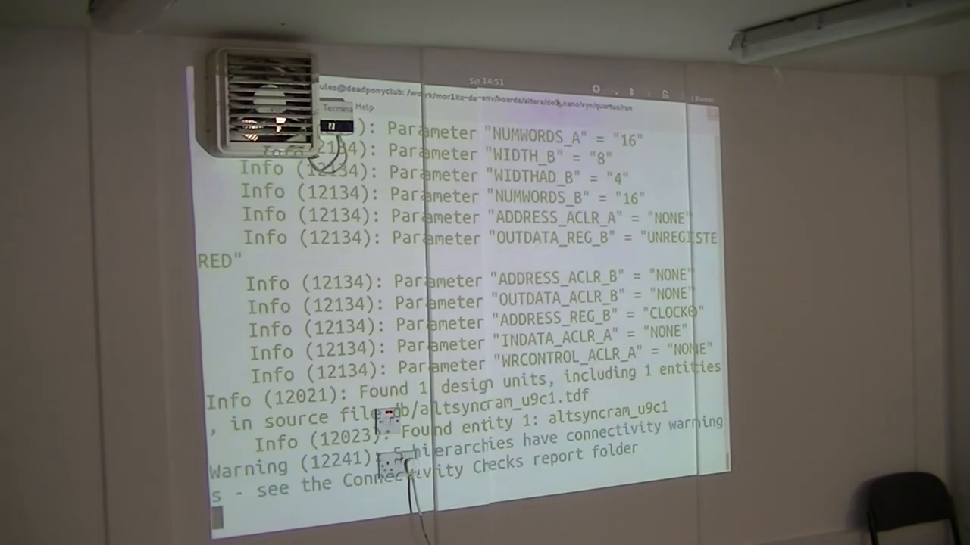
scroll("down", 3)
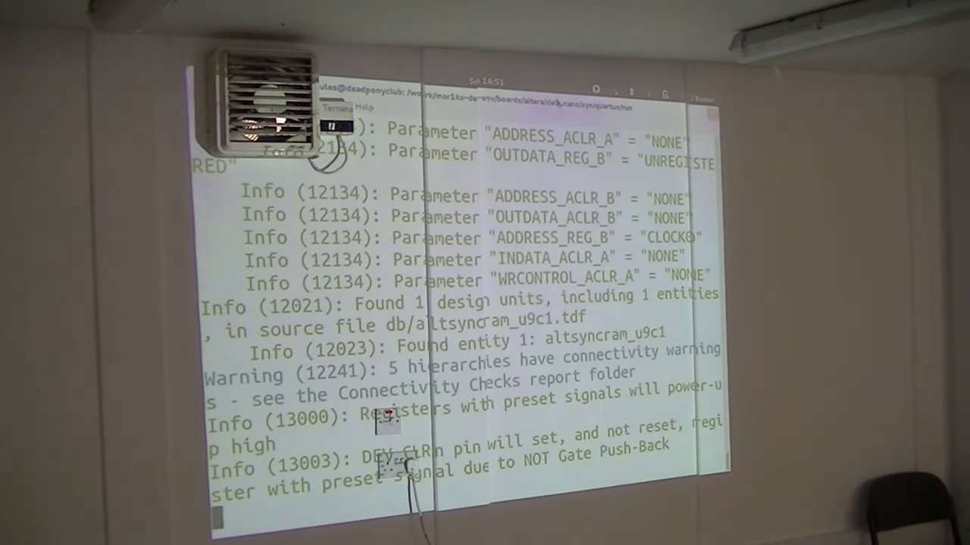
scroll("down", 3)
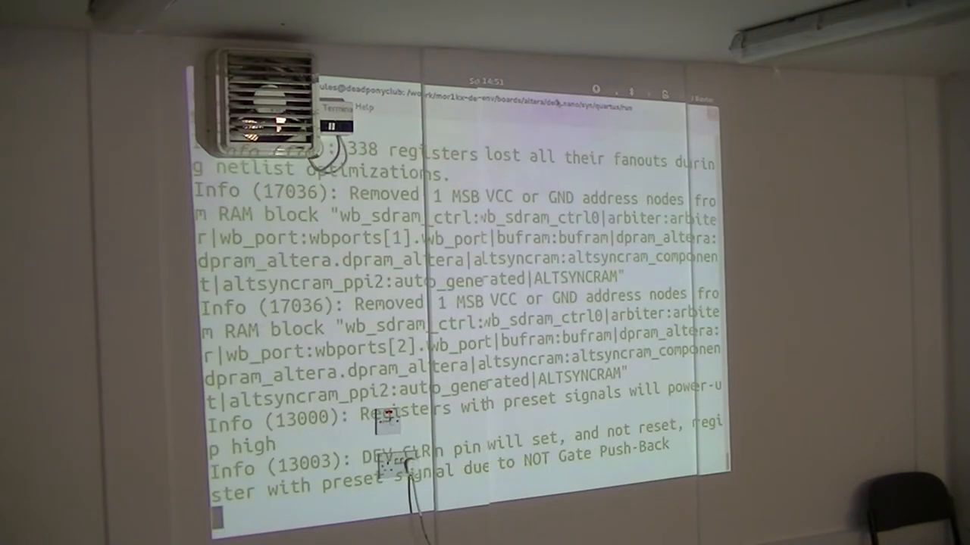
scroll("down", 3)
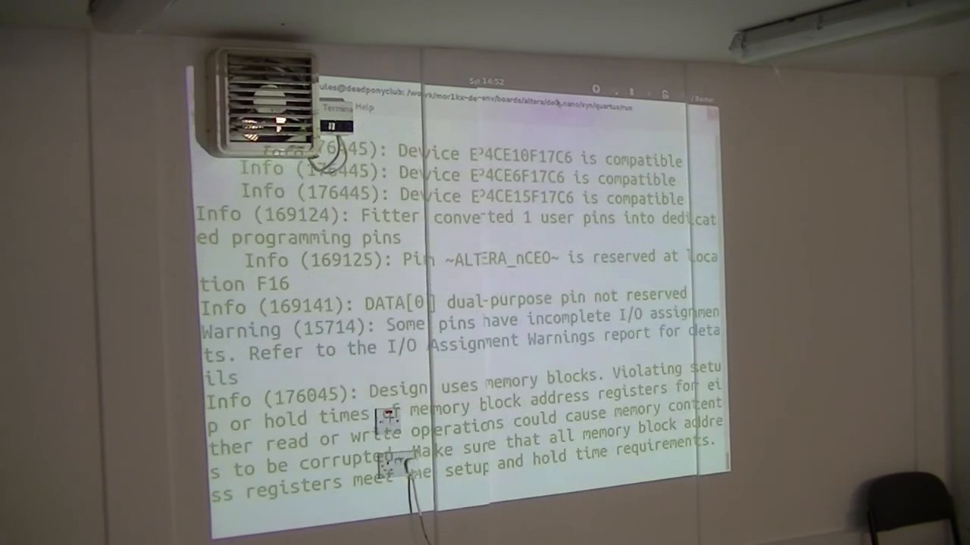
scroll("down", 3)
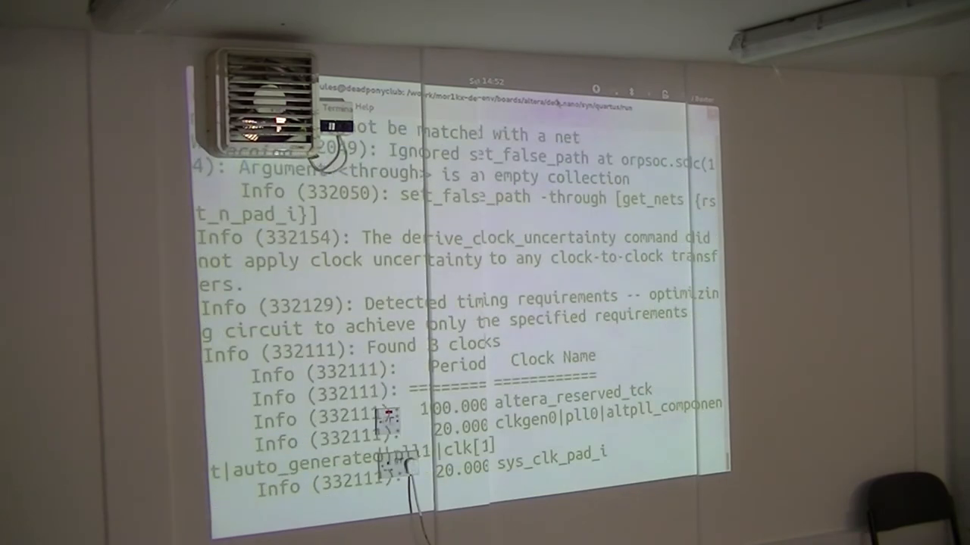
scroll("down", 3)
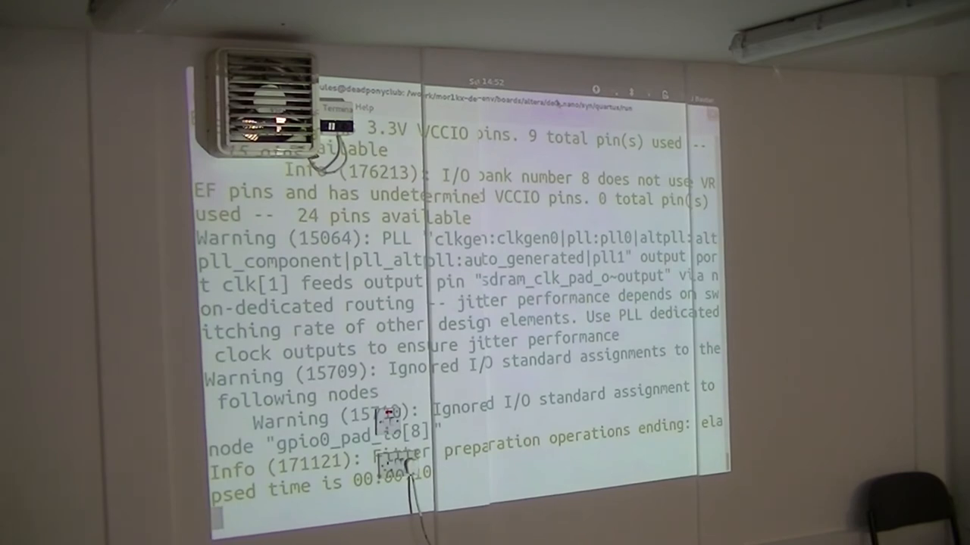
scroll("down", 3)
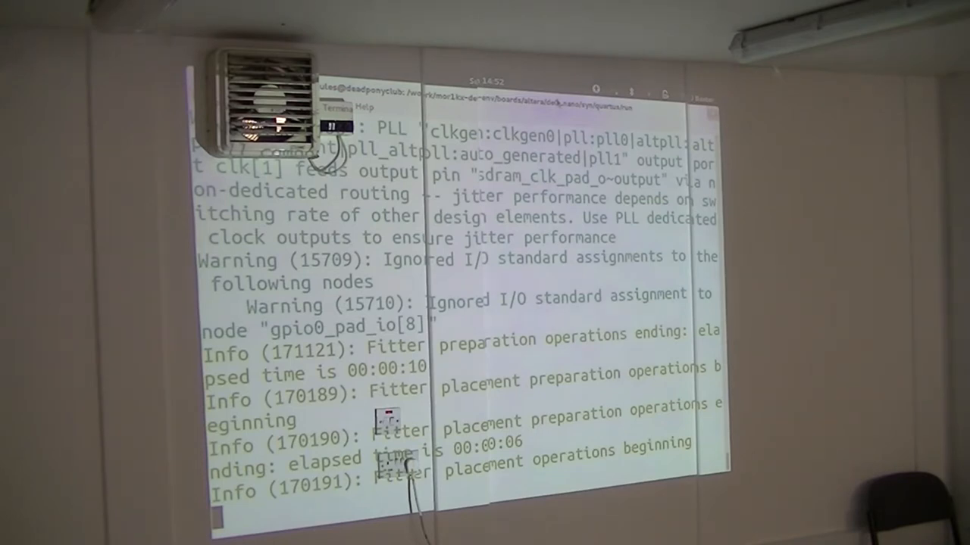
scroll("down", 3)
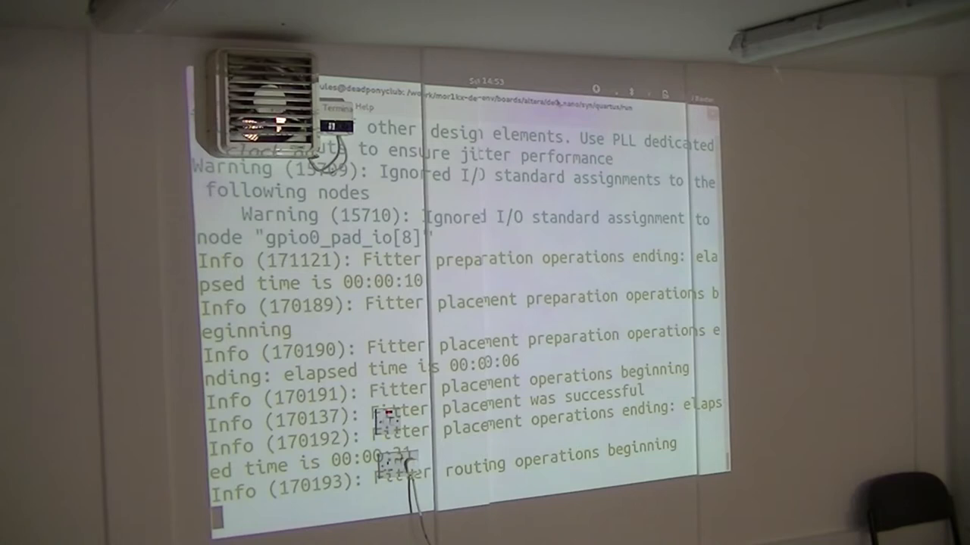
scroll("down", 3)
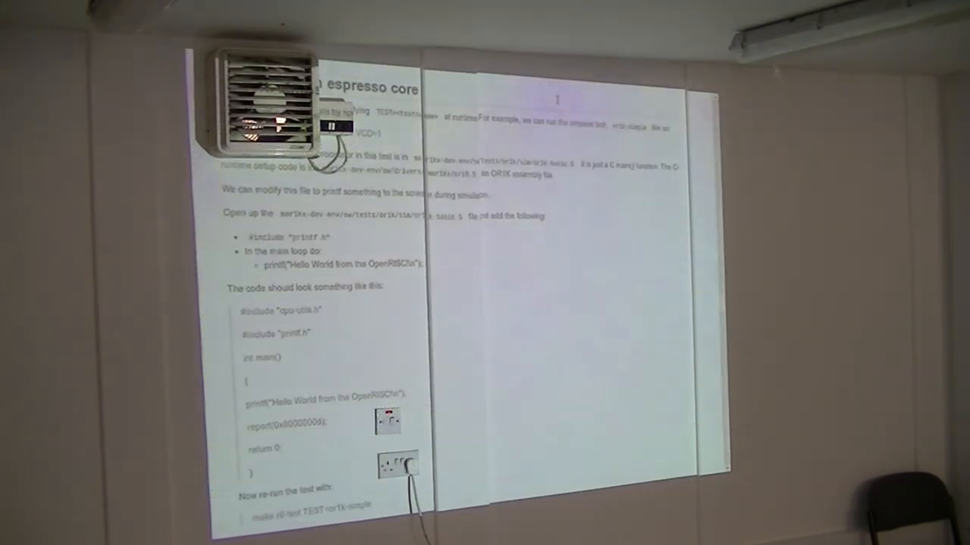
Scroll the wiki through the printf Hello World example and UART waveform screenshot
scroll("down", 3)
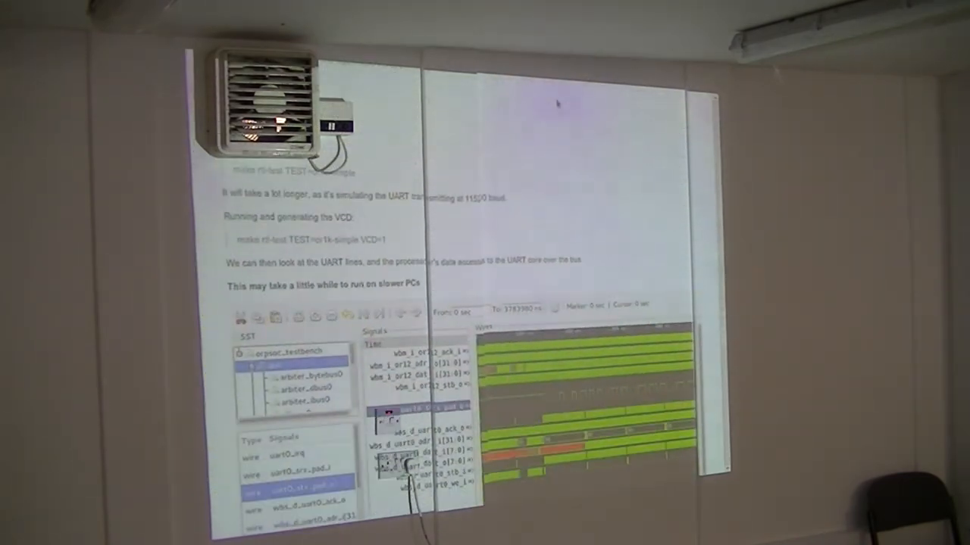
scroll("down", 3)
type("cd ~/git/openOCD/")
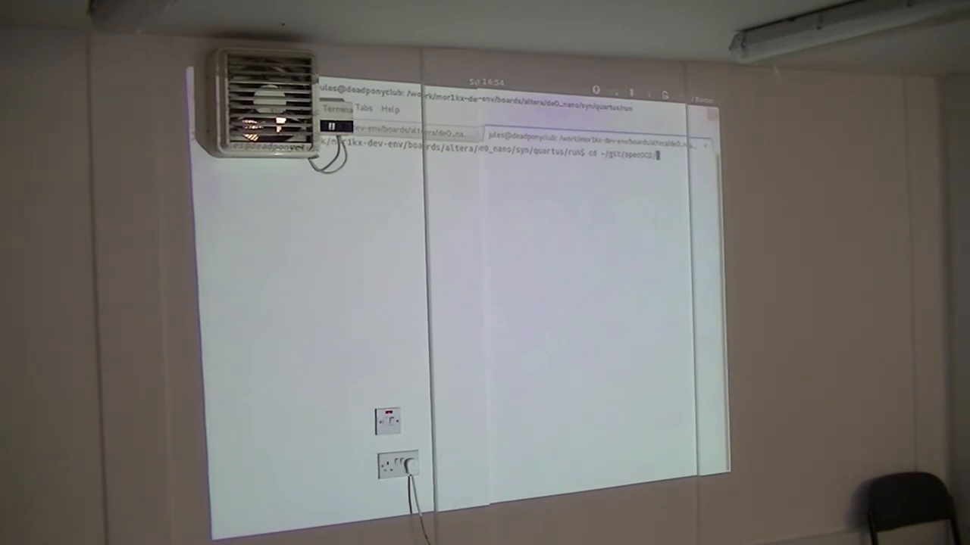
Enter the de0_nano gpio/board tests folder, list it, and page through gpio-blink.c and gpio-int.c
key("Return")
type("cd /work/mor1kx-dev-env/boards/")
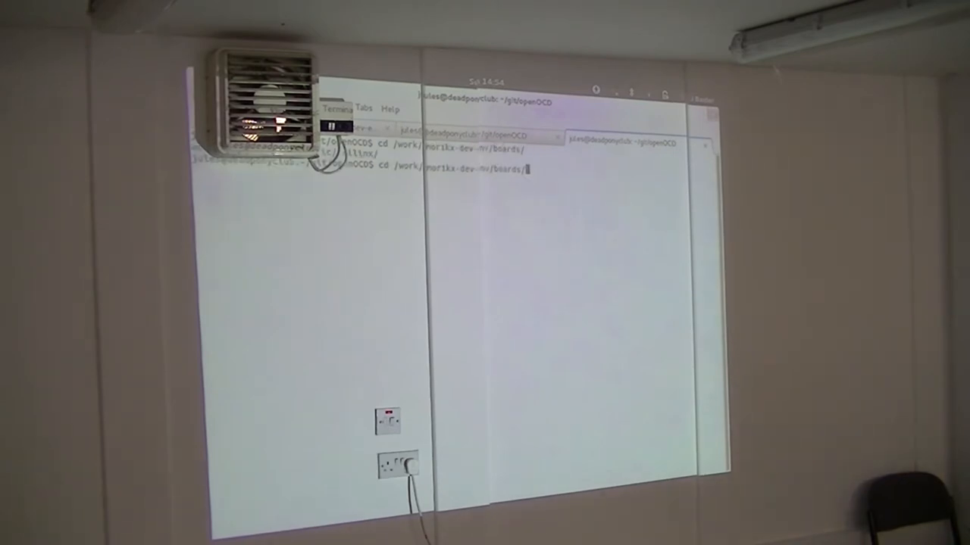
type("altera/de0_nano/")
type("cd gpio")
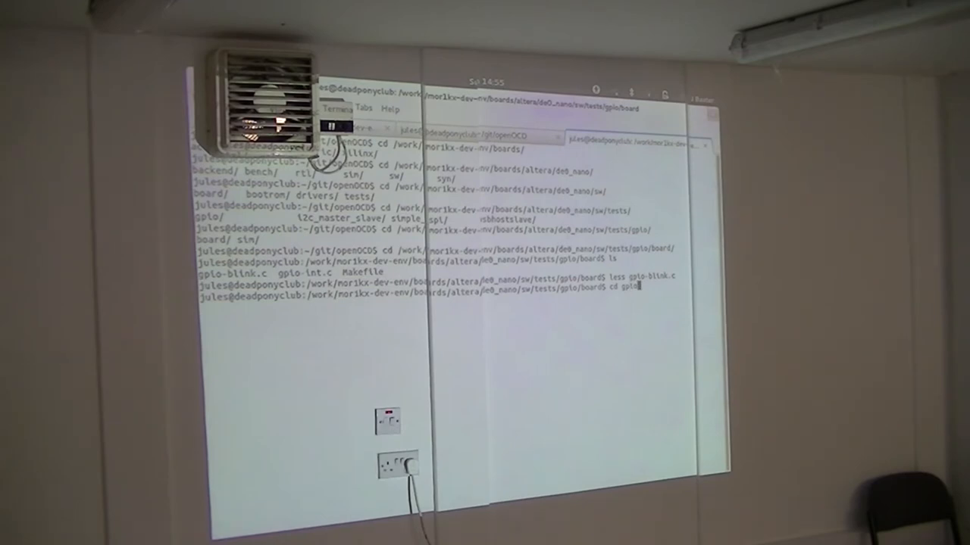
type("less gpio-int.c")
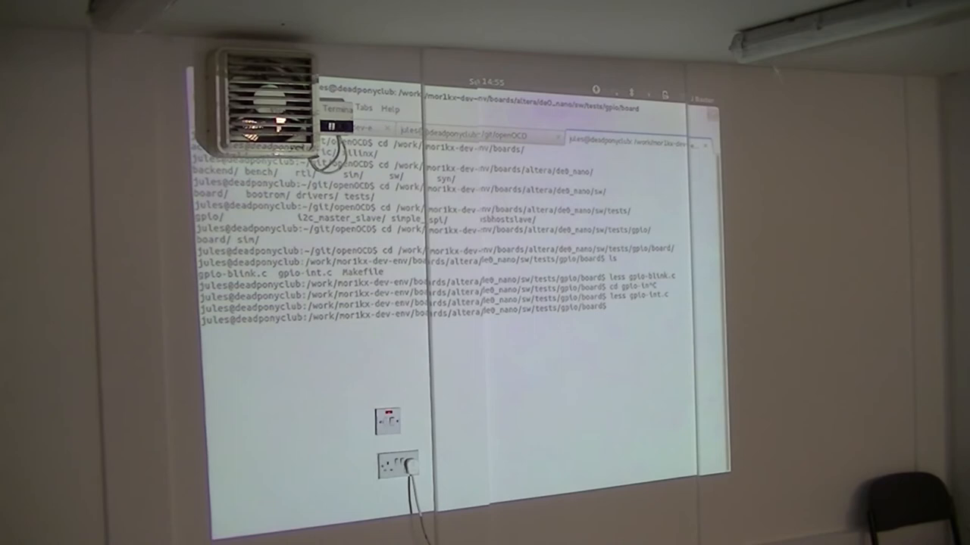
type("wri")
type("or1k-elf-gdb")
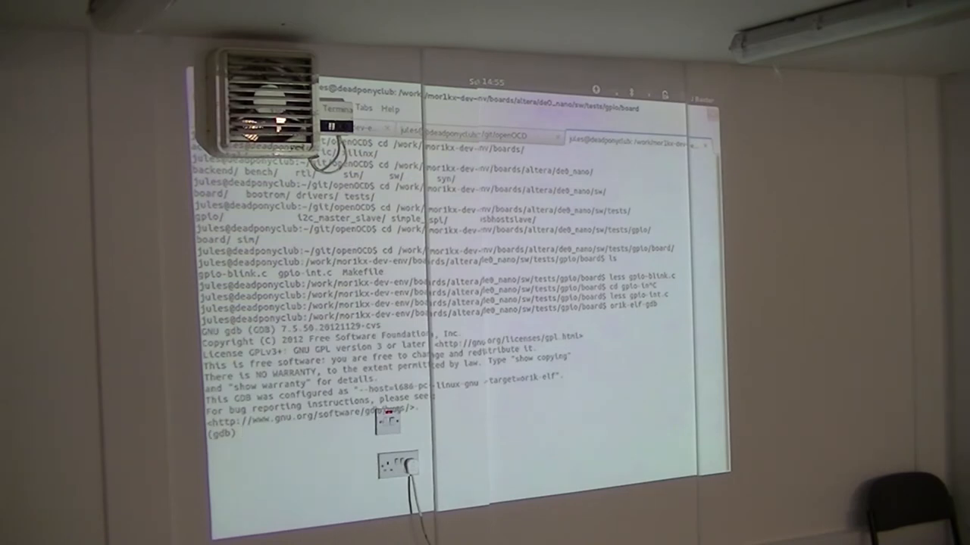
Connect GDB to target remote :50001, examine memory at 0x100 and SPR NPC, then make gpio-int
type("target remote")
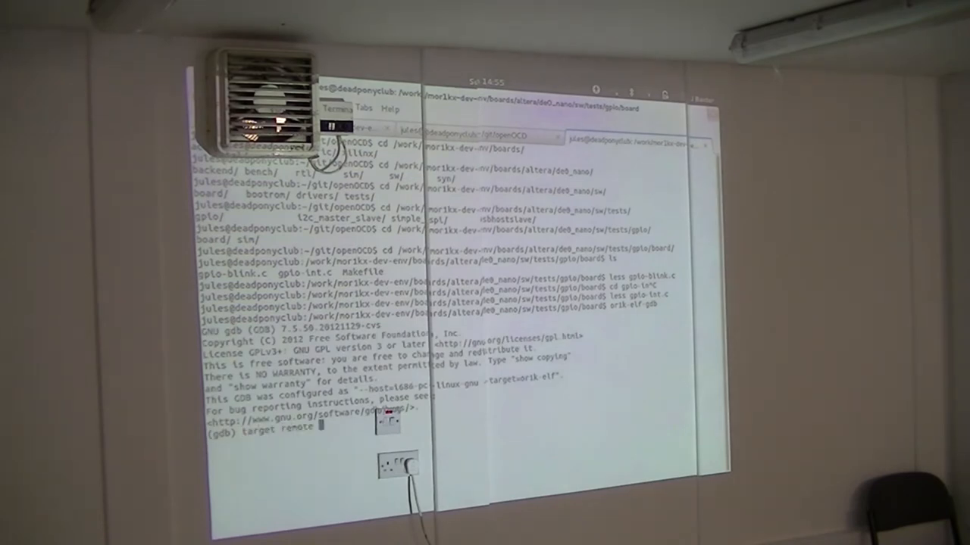
type(":50001")
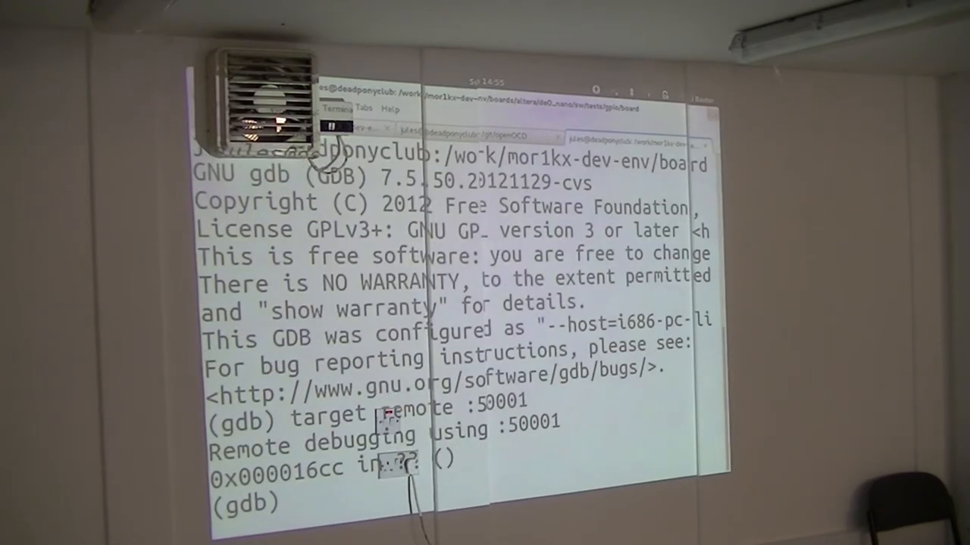
type("x 0x100")
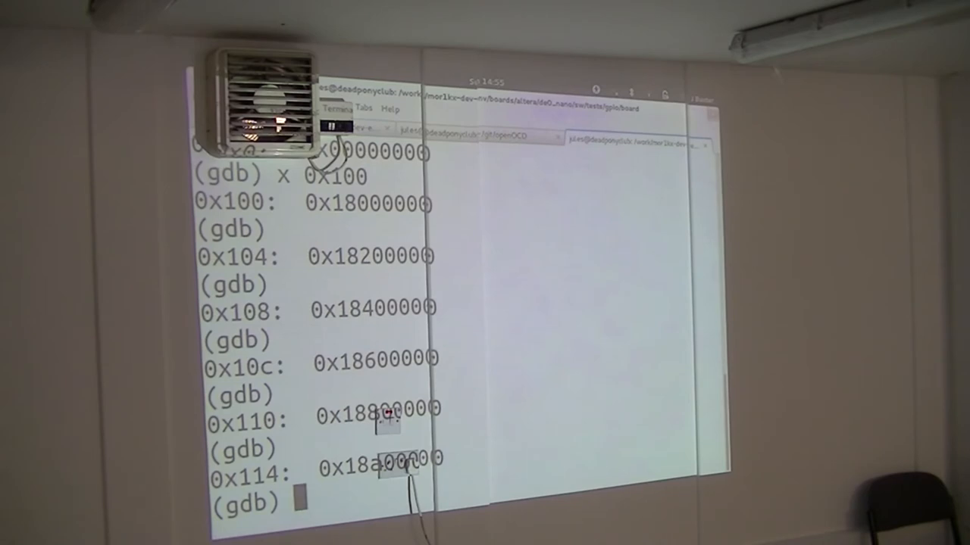
type("info spr npc")
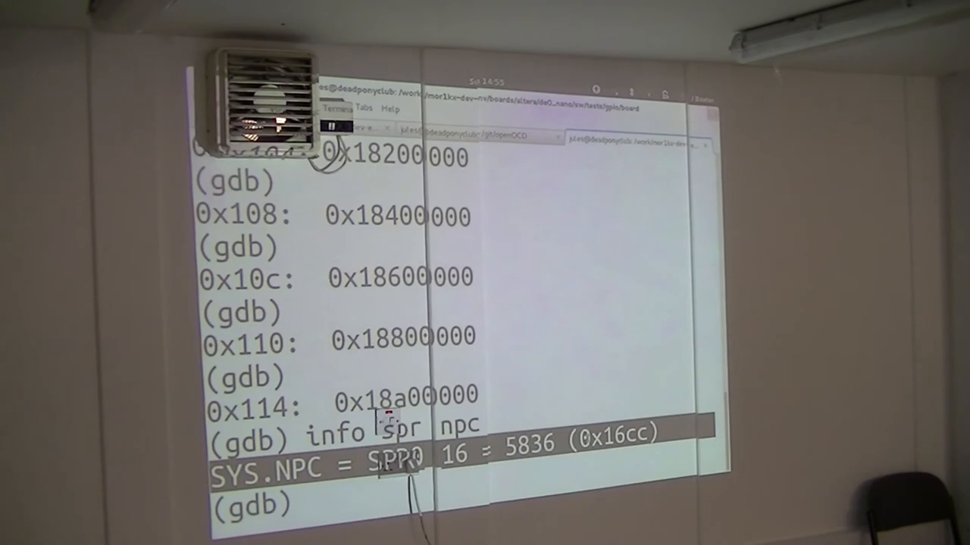
type("make")
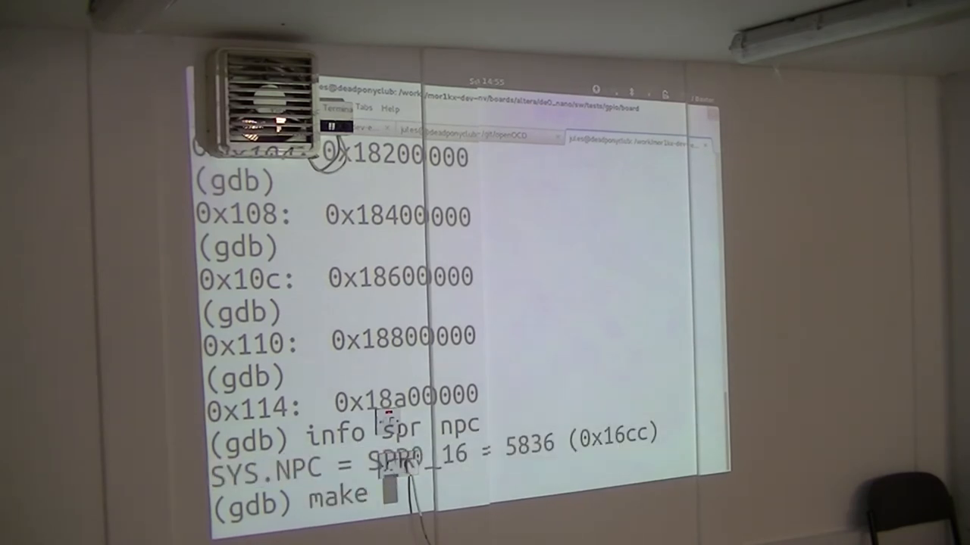
type("gpio-int")
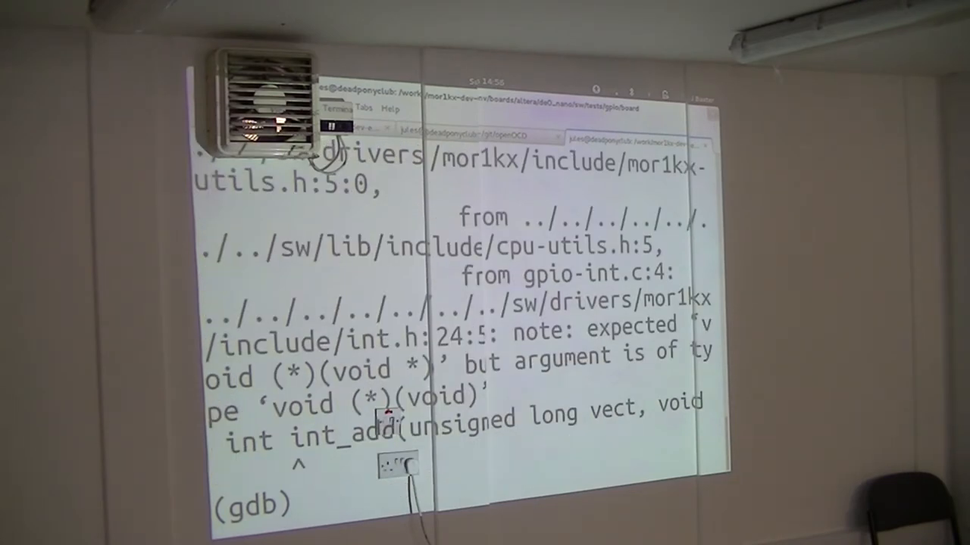
Load gpio-int.elf in GDB, confirm with y, continue, and interrupt in gpio_set_up_pushbutton_int
type("file")
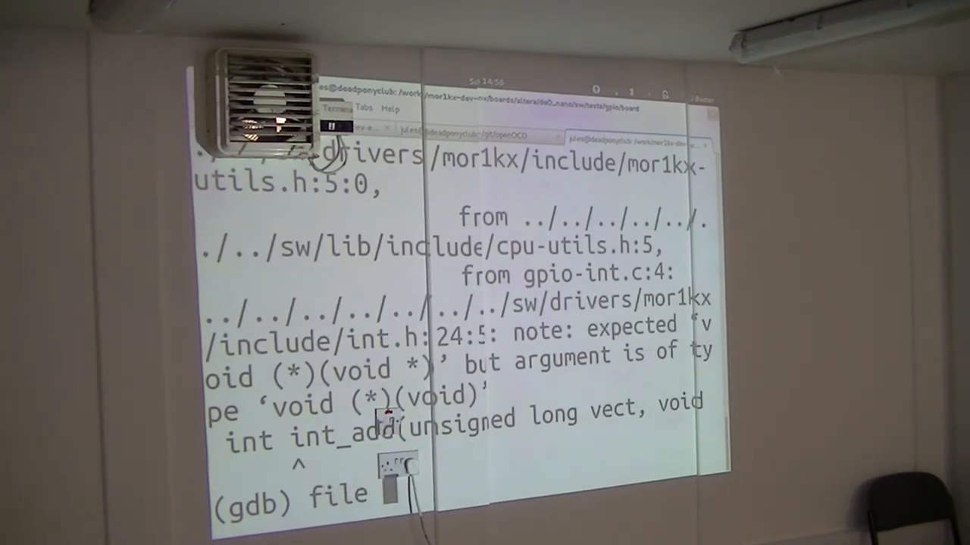
type("gpio-int.elf")
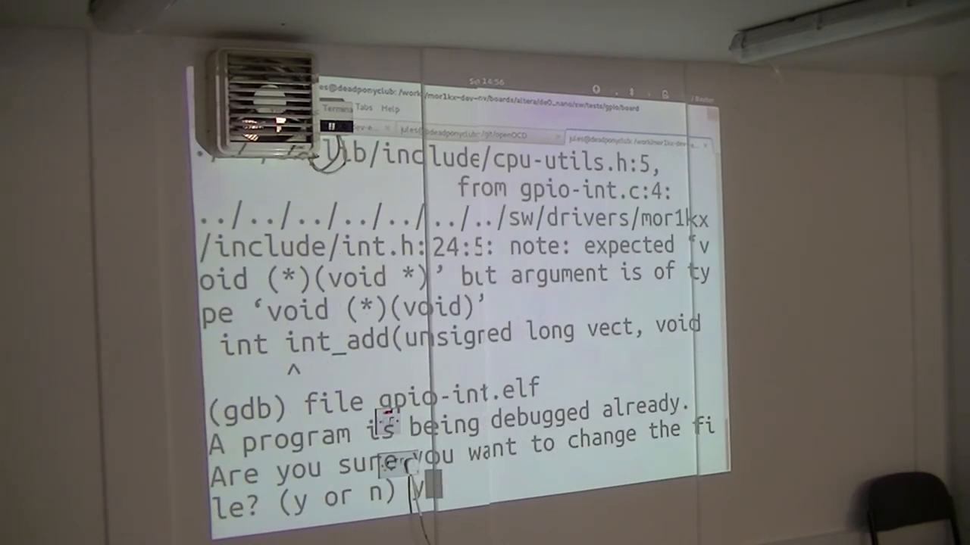
type("y")
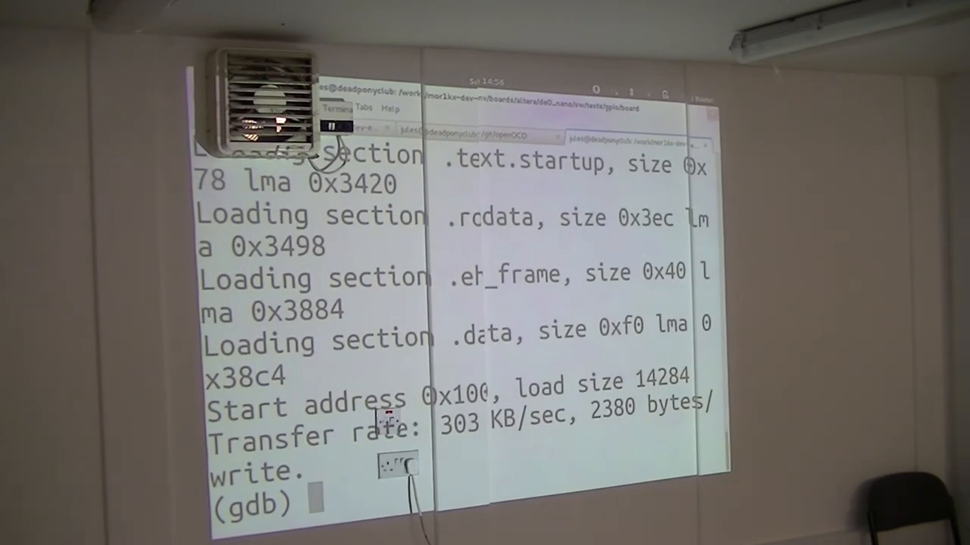
type("c")
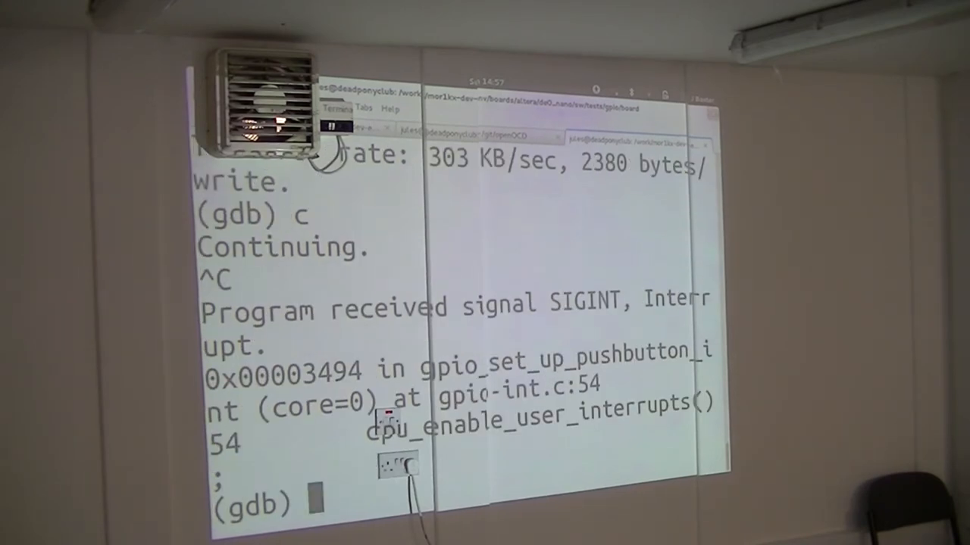
From GDB, change to ../simple_spi/board and make simple_spi-adxl345fancy.elf
type("cd ../")
type("ls")
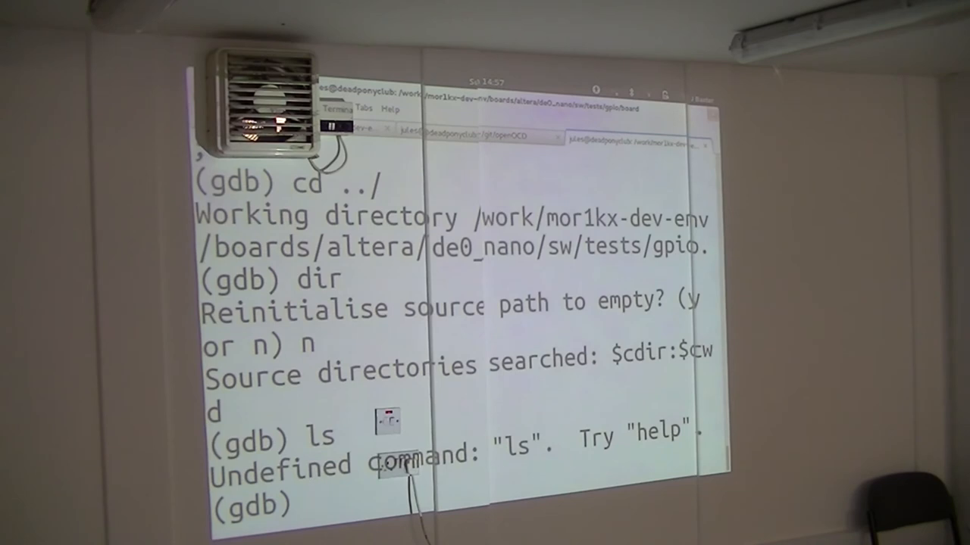
type("cd sim/")
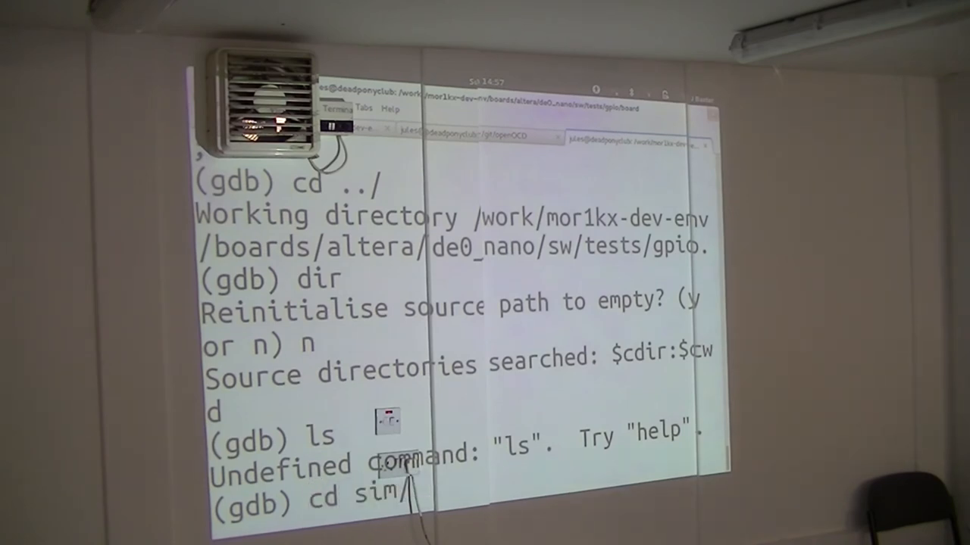
type("../simple_spi/")
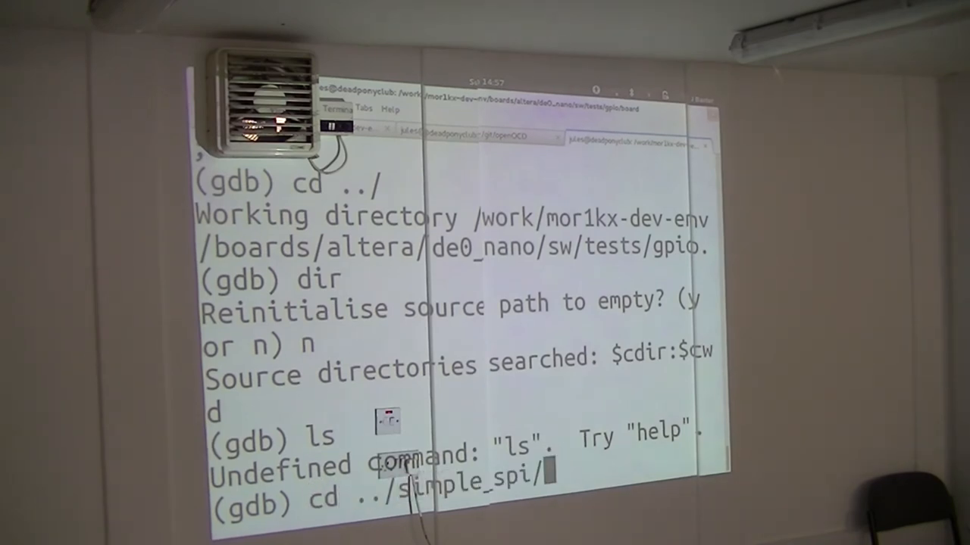
key("Return")
type("ma")
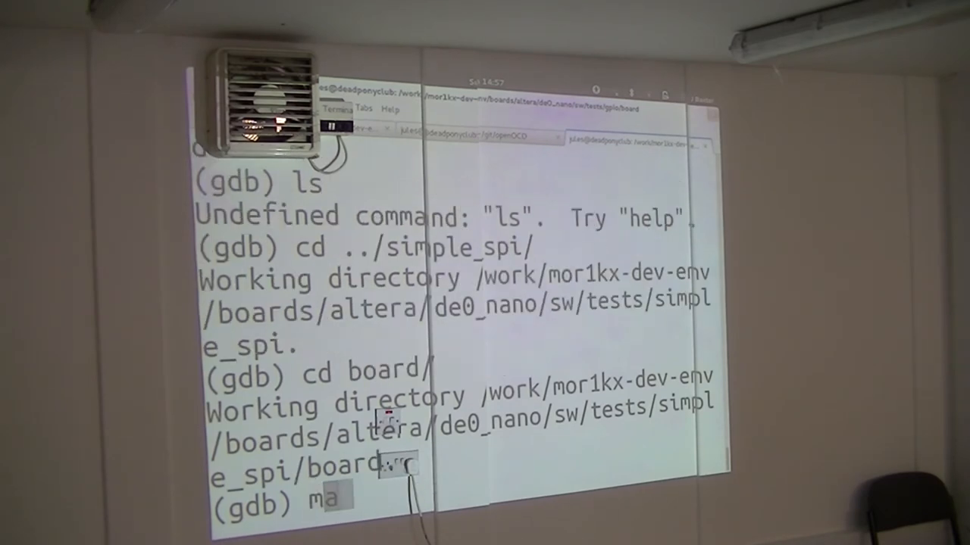
type("ke simple_spi-f")
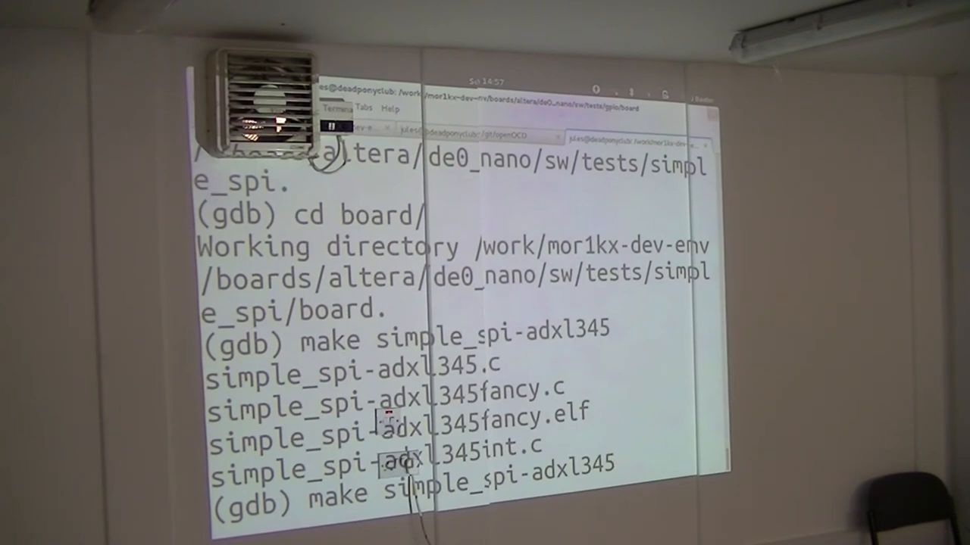
type("fancy.c")
type("make simple_spi-adxl345fancy.el")
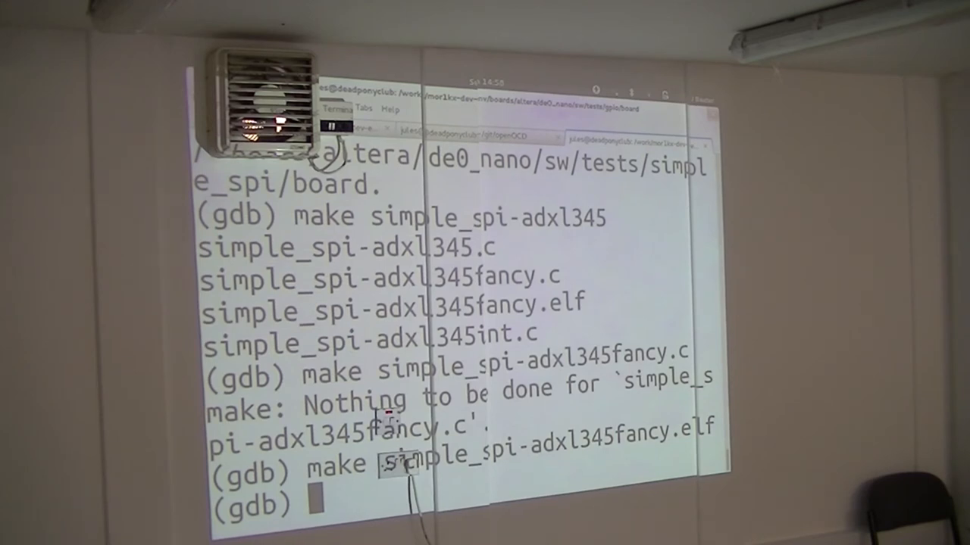
Load simple_spi-adxl345fancy.elf in GDB, confirming with y, and continue execution
type("file simple_spi-adxl345fancy.elf")
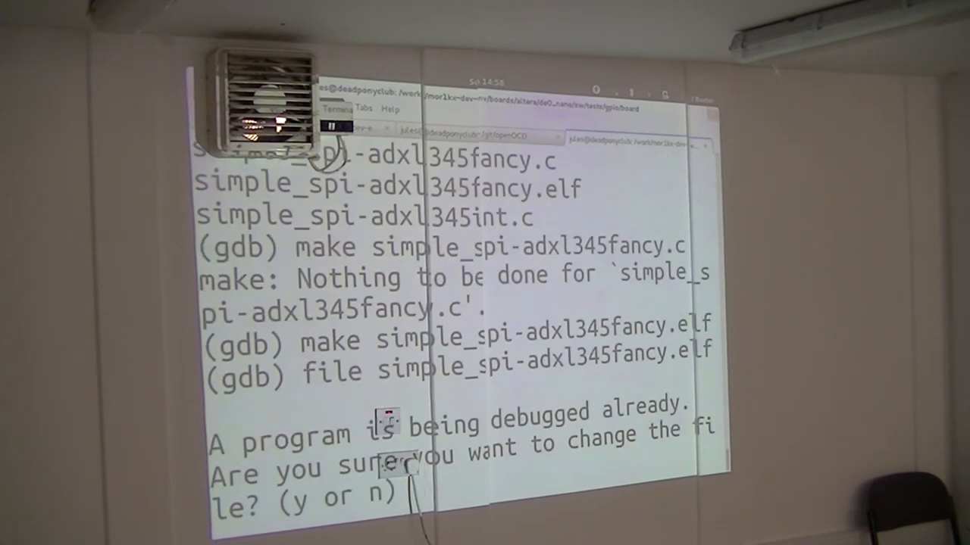
type("y")
type("c")
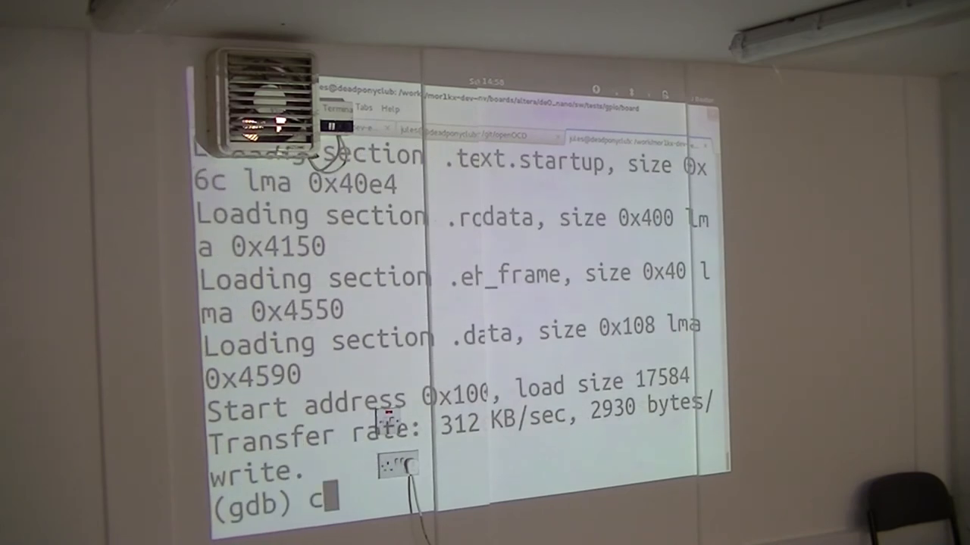
key("Return")
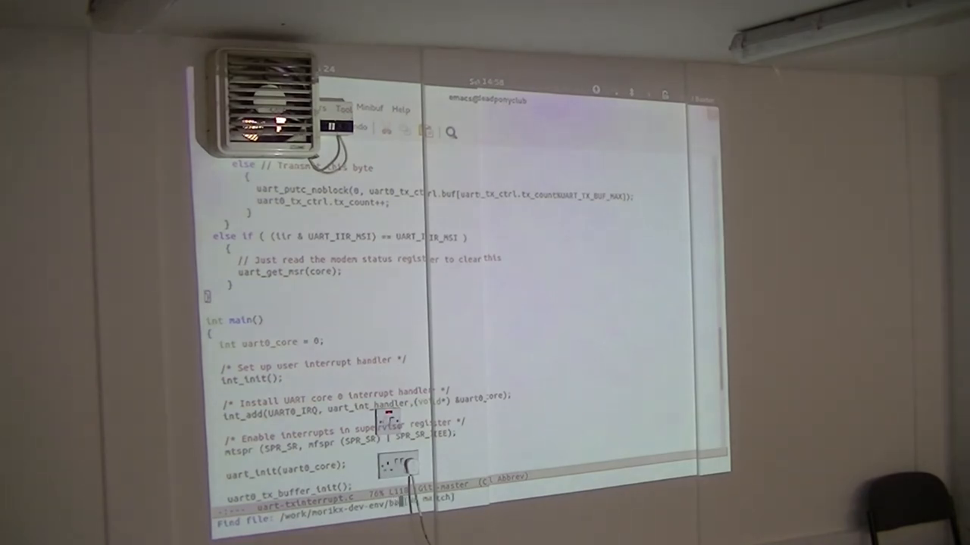
Open sw/tests/simple_spi/board/simple_spi-adxl345fancy.c in Emacs with C-x C-f
key("Tab")
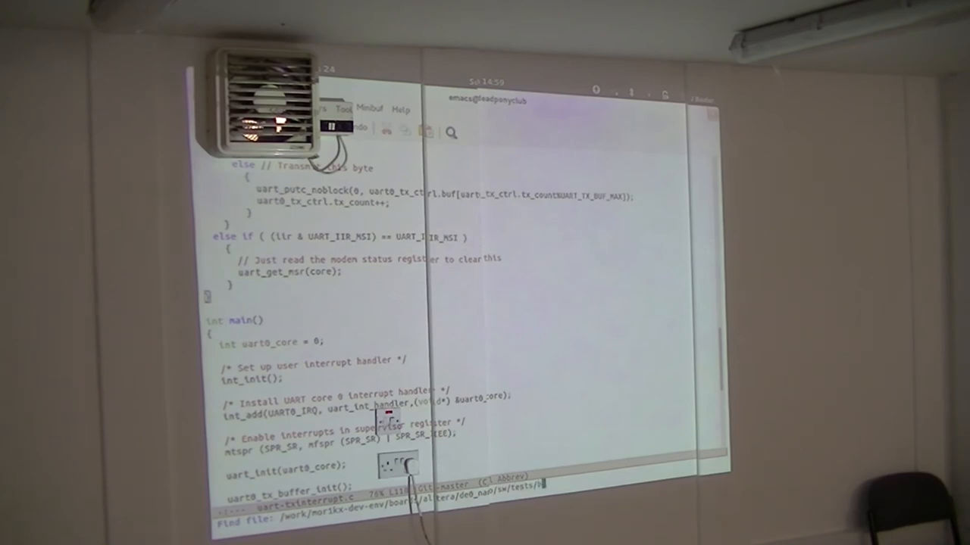
type("simple_spi/")
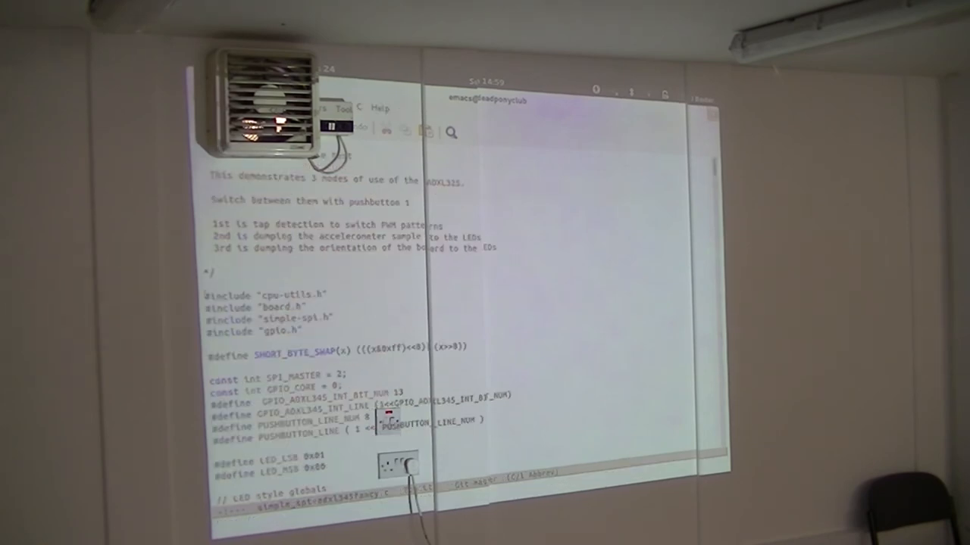
scroll("down", 3)
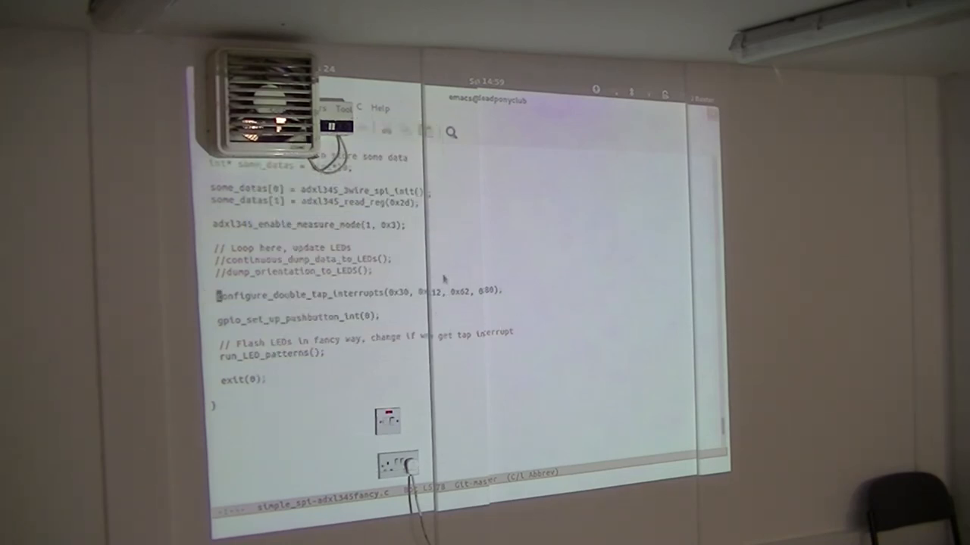
type("configure_double_tap_interrupts(char thresh, cha duration, char latency, char window")
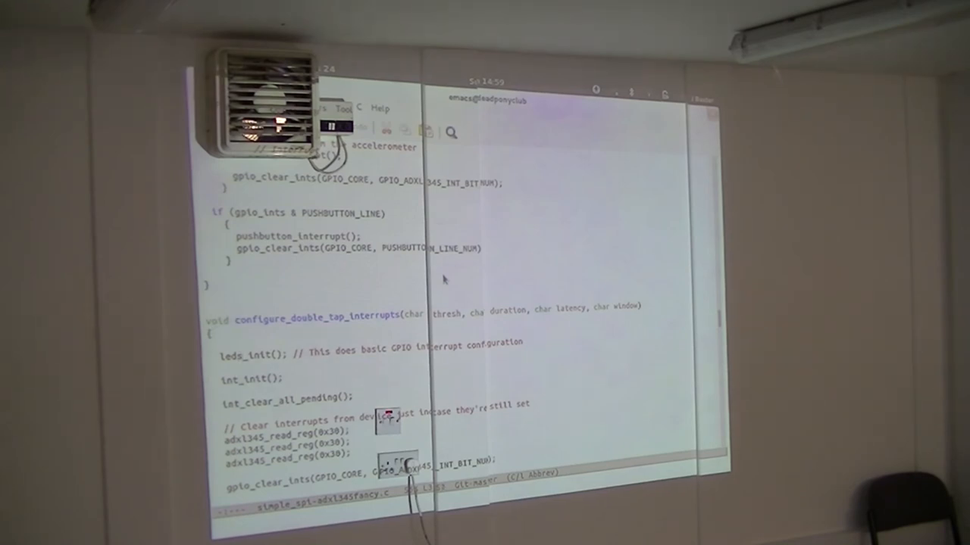
type("configure_double_tap_interrupts(0x30, 0x12, 0x62, 0x80);")
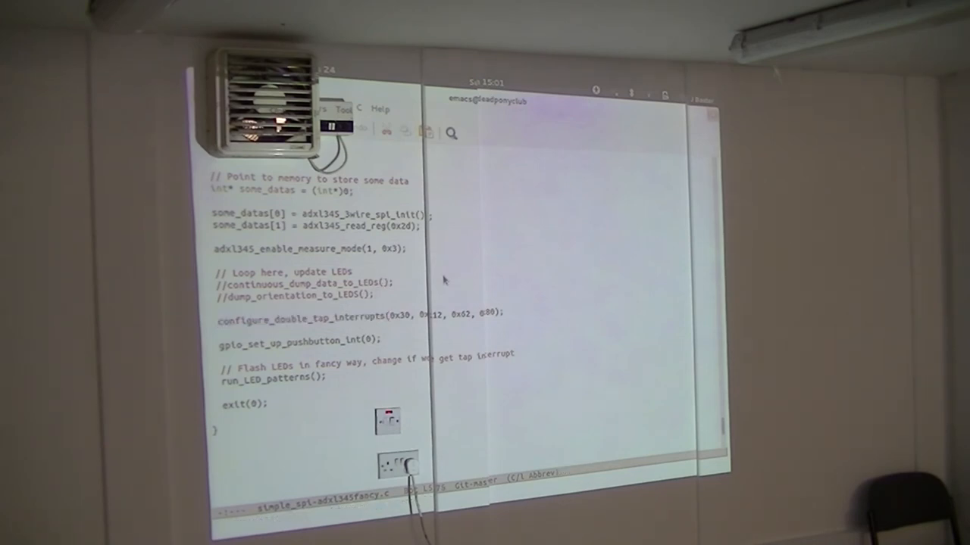
scroll("down", 3)
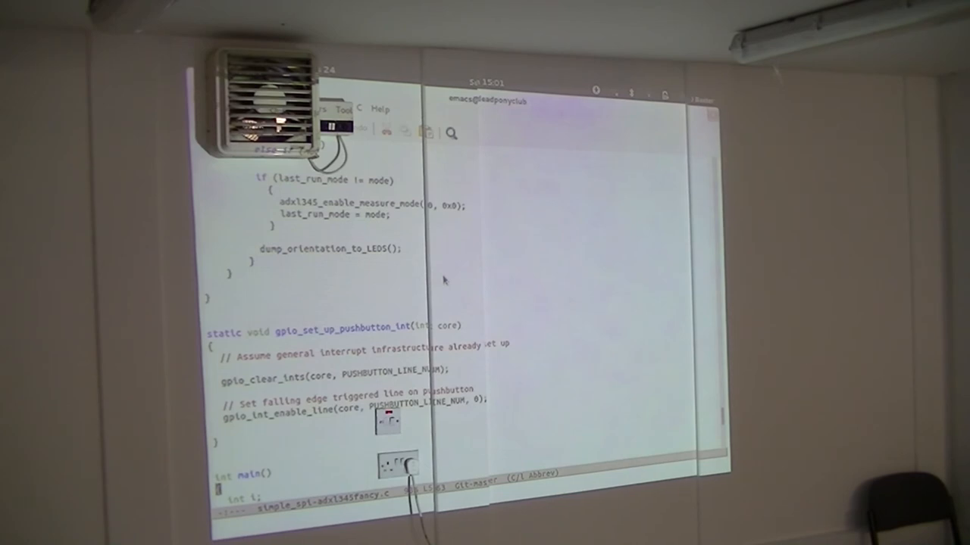